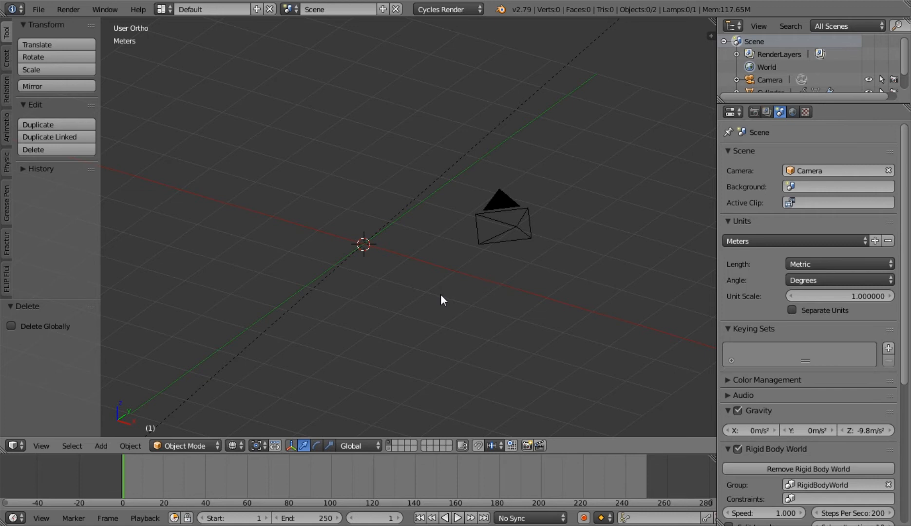
{"action": "mouse_move", "coordinate": [387, 455]}
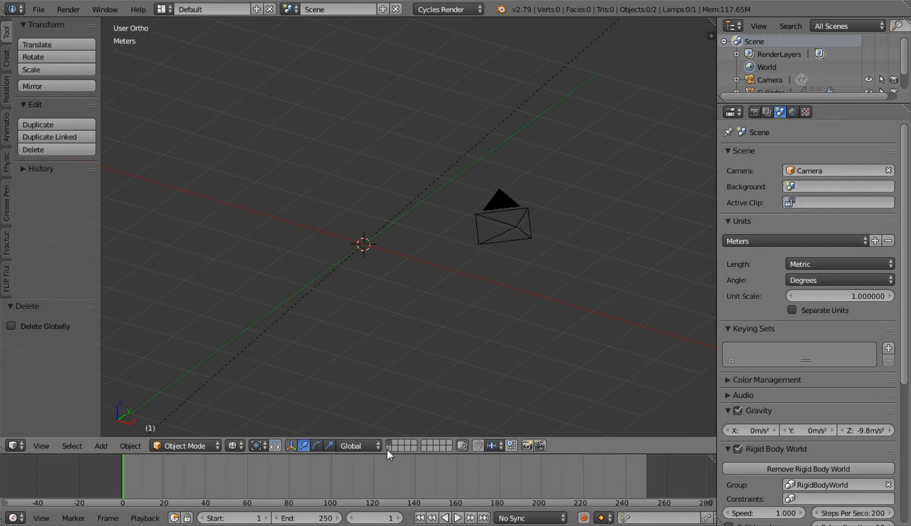
{"action": "mouse_move", "coordinate": [389, 445]}
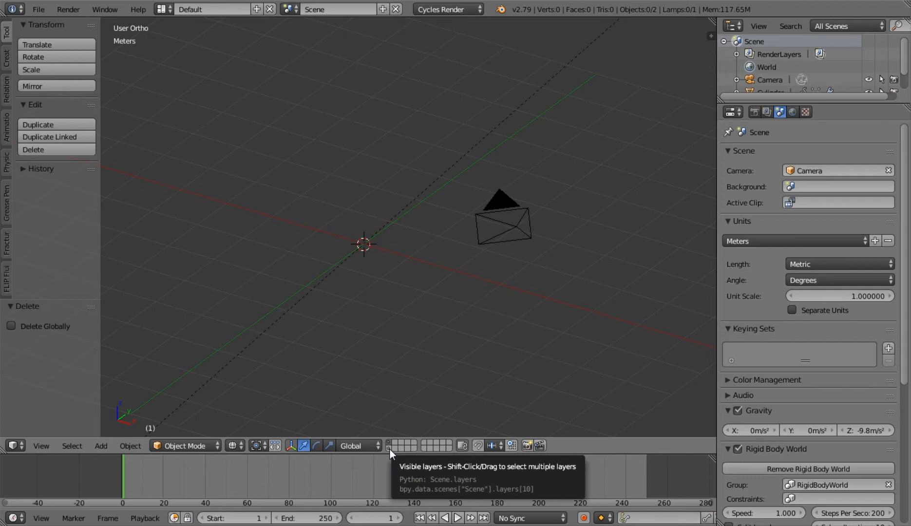
Reveal the cylinder's layer and select the small cylinder as the active object.
{"action": "left_click", "coordinate": [394, 445]}
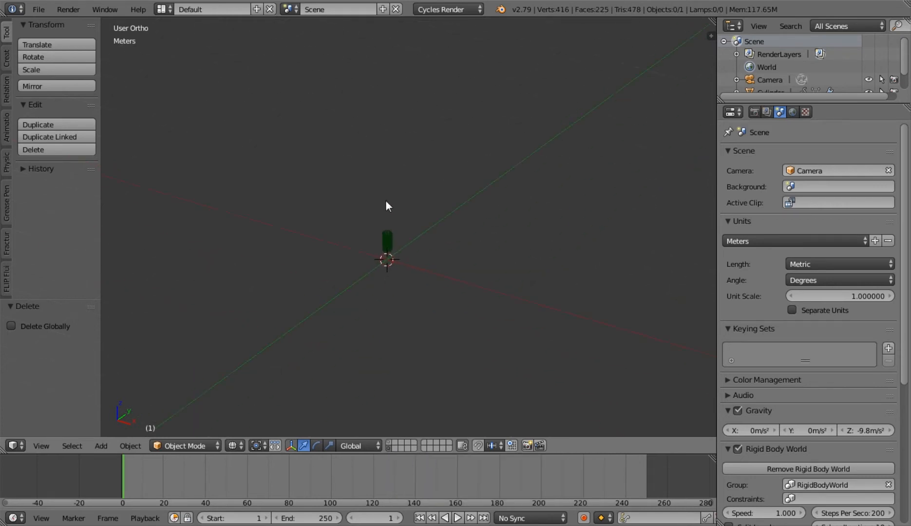
{"action": "left_click", "coordinate": [387, 243]}
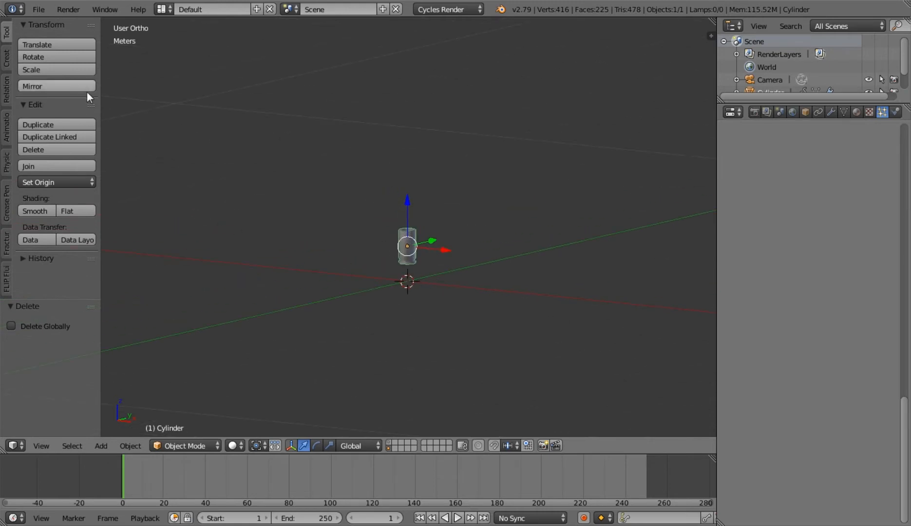
On the camera layer, add a large floor plane and pick one edge to extrude into a wall.
{"action": "left_click", "coordinate": [7, 165]}
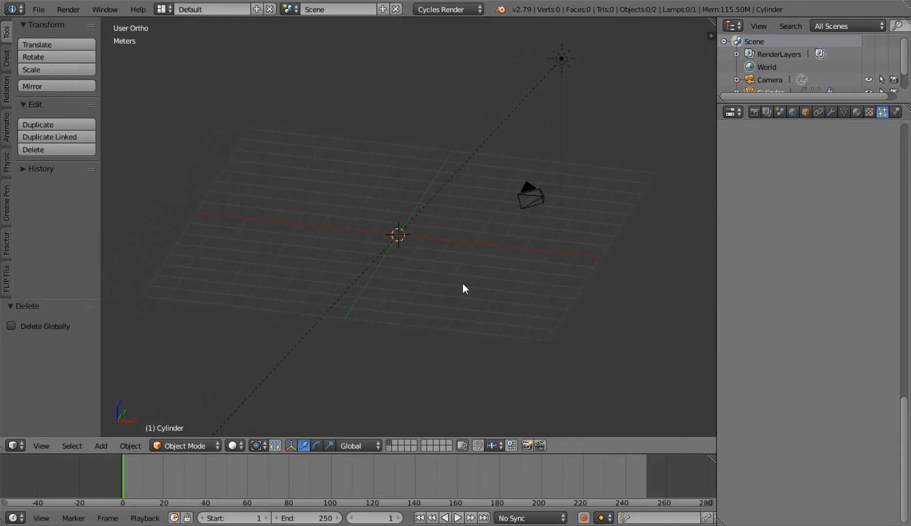
{"action": "left_click", "coordinate": [100, 446]}
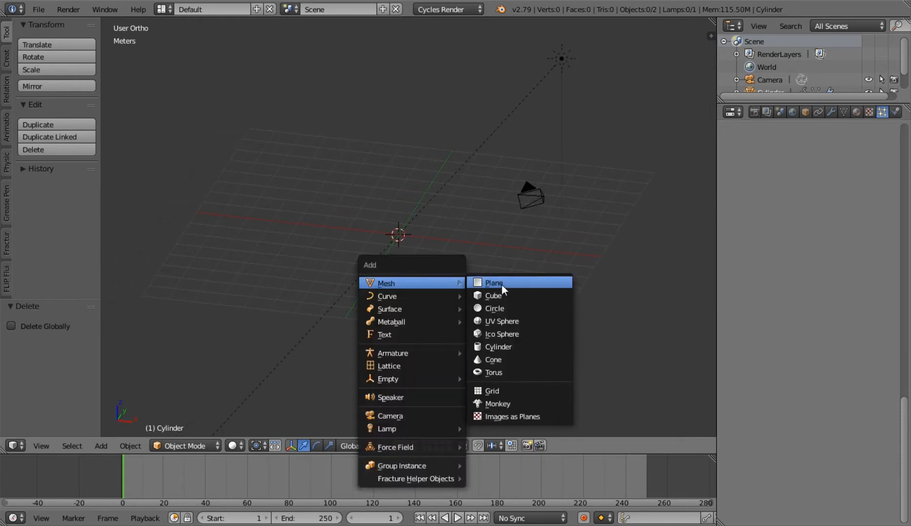
{"action": "left_click", "coordinate": [493, 283]}
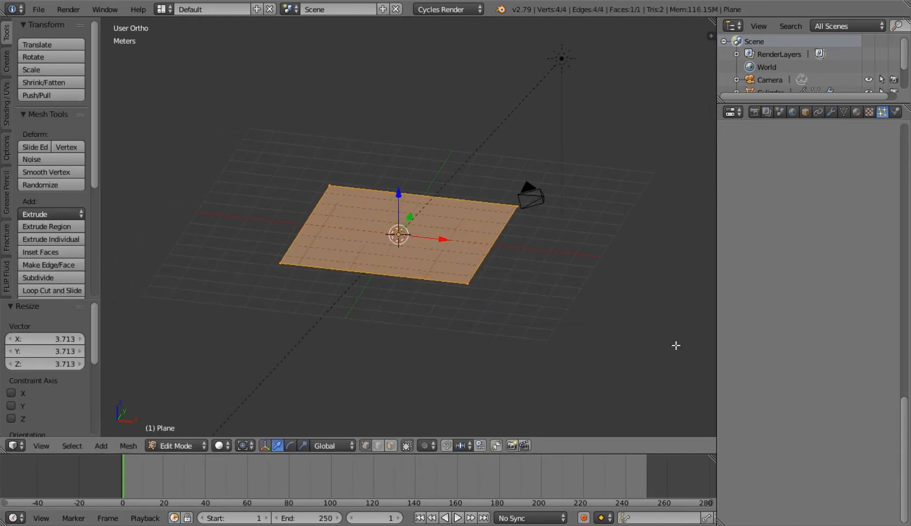
{"action": "left_click", "coordinate": [279, 264]}
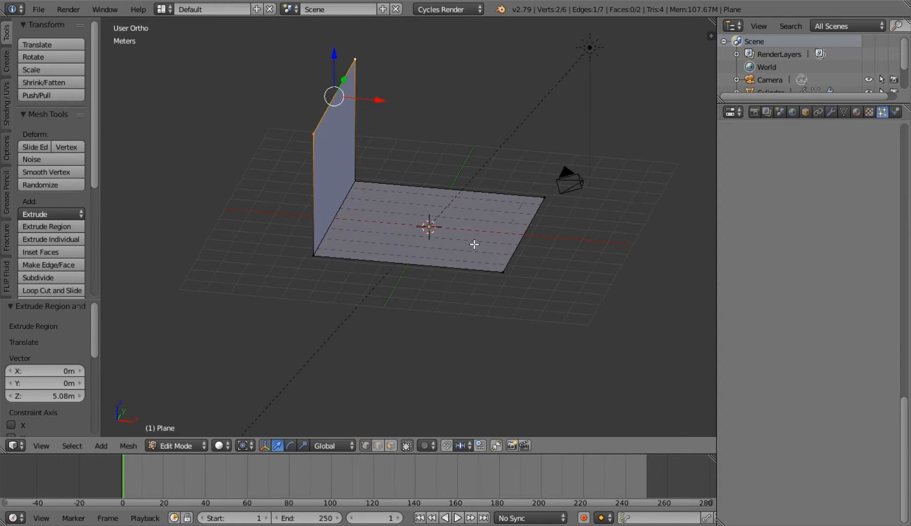
In Object Mode, add a Solidify modifier with Even Thickness and a larger thickness value.
{"action": "key", "text": "Tab"}
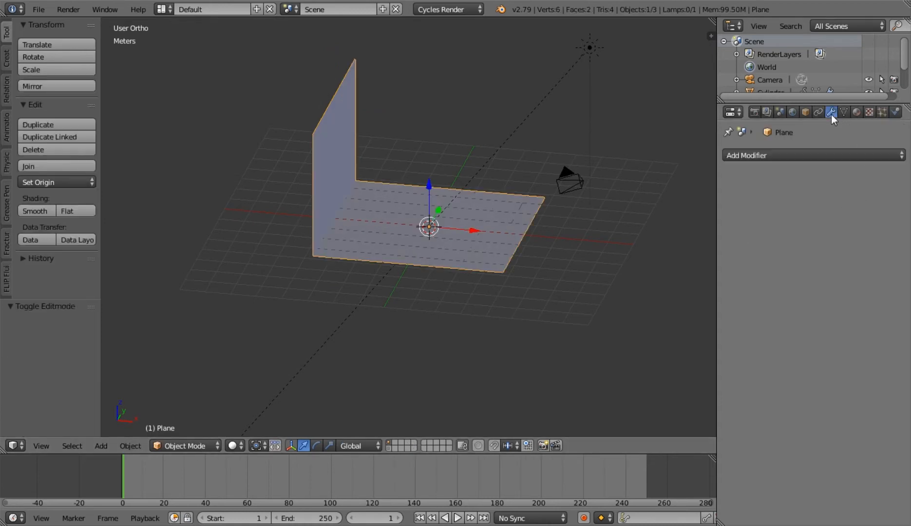
{"action": "left_click", "coordinate": [746, 155]}
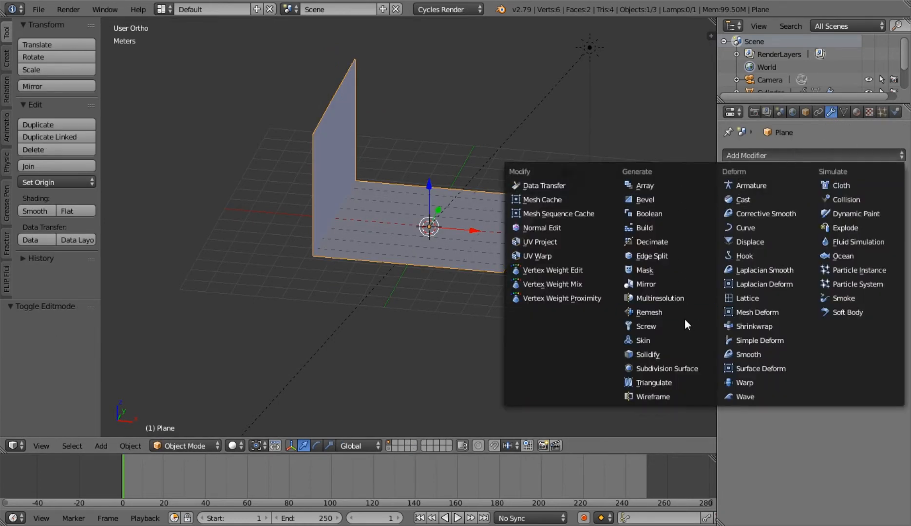
{"action": "mouse_move", "coordinate": [675, 341]}
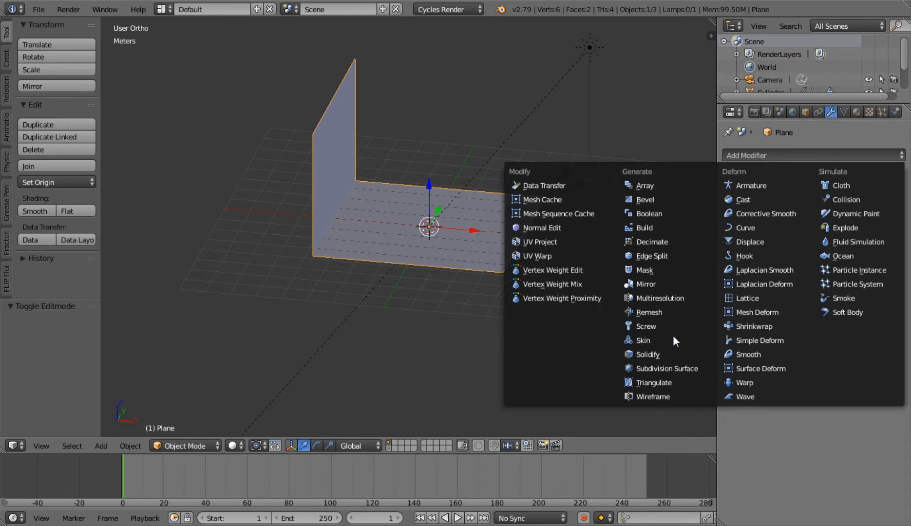
{"action": "left_click", "coordinate": [648, 355]}
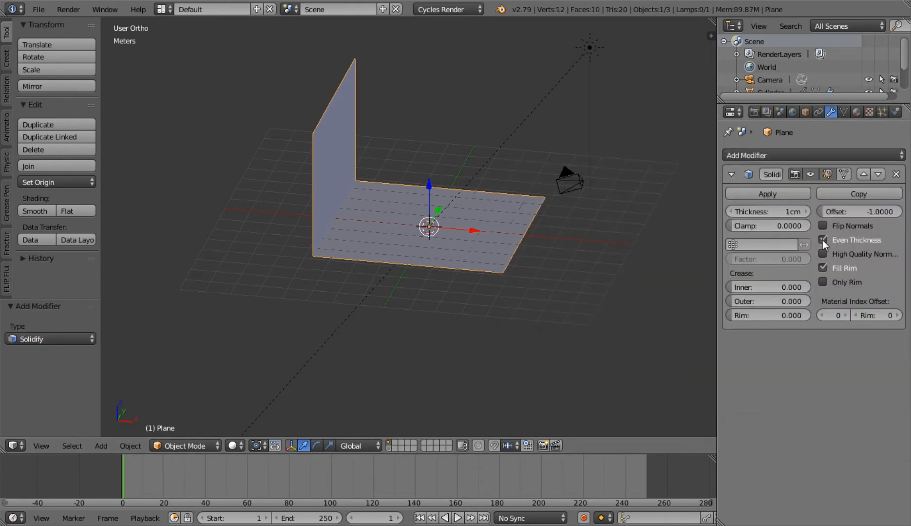
{"action": "left_click", "coordinate": [823, 240]}
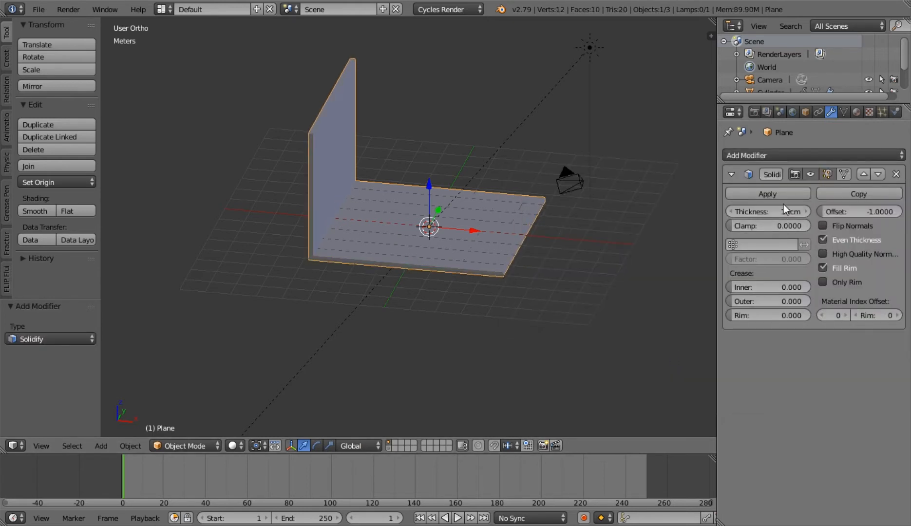
{"action": "left_click", "coordinate": [767, 193]}
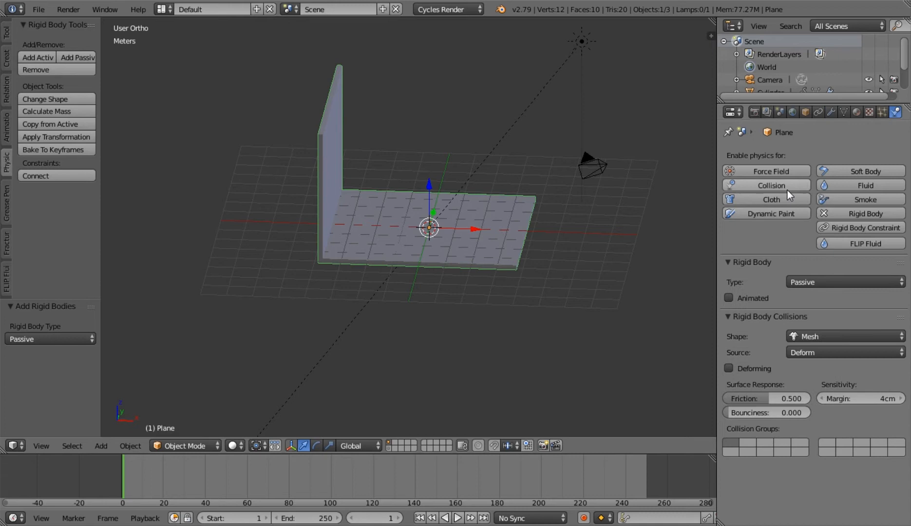
Enable particle Collision on the passive floor-and-wall and start adding a new mesh.
{"action": "left_click", "coordinate": [765, 185]}
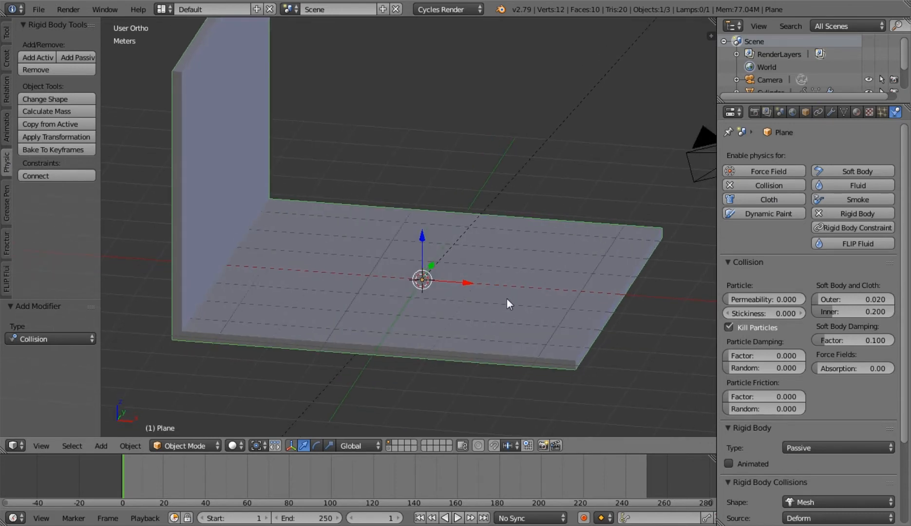
{"action": "mouse_move", "coordinate": [477, 301]}
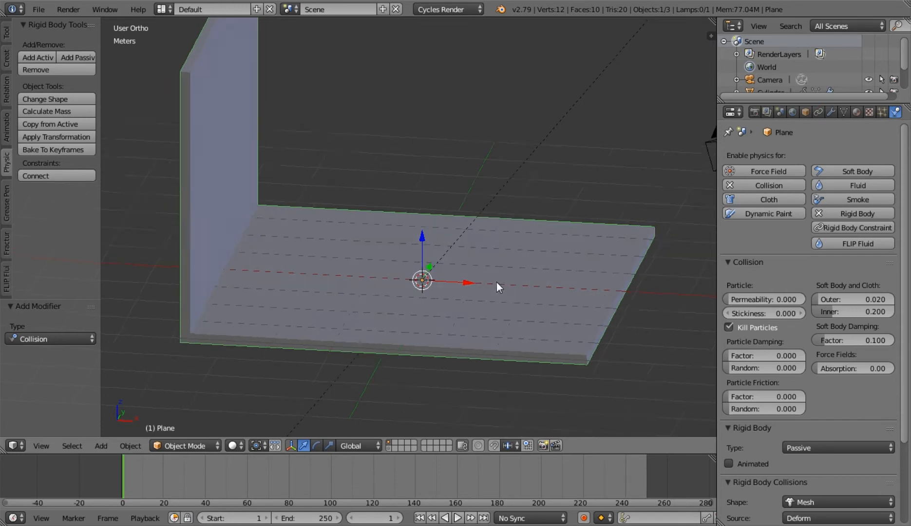
{"action": "left_click", "coordinate": [101, 446]}
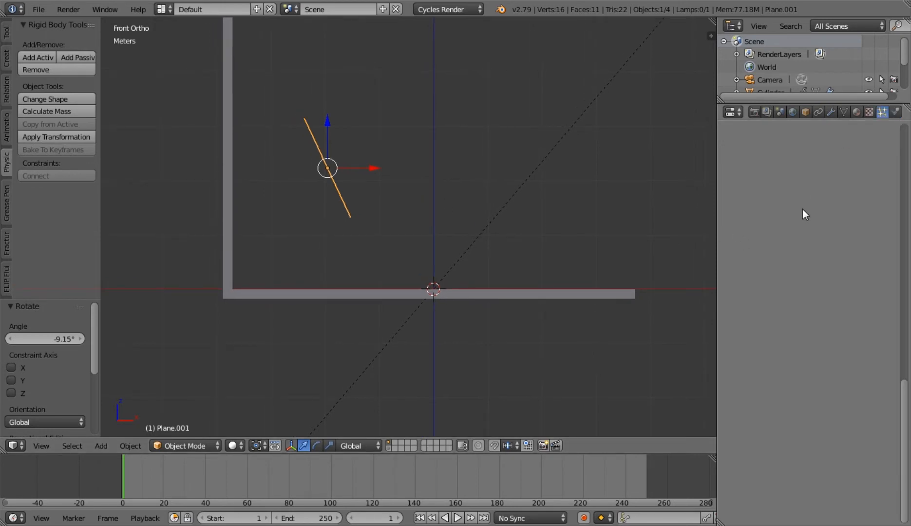
Show the Particles settings for the tilted small plane above the floor.
{"action": "left_click", "coordinate": [895, 112]}
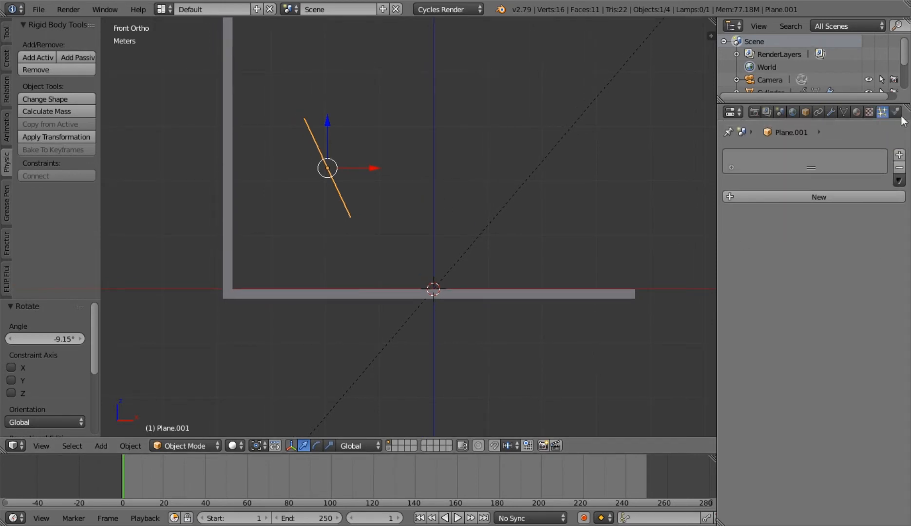
Create a new 500-particle emitter system on the tilted plane.
{"action": "left_click", "coordinate": [819, 195]}
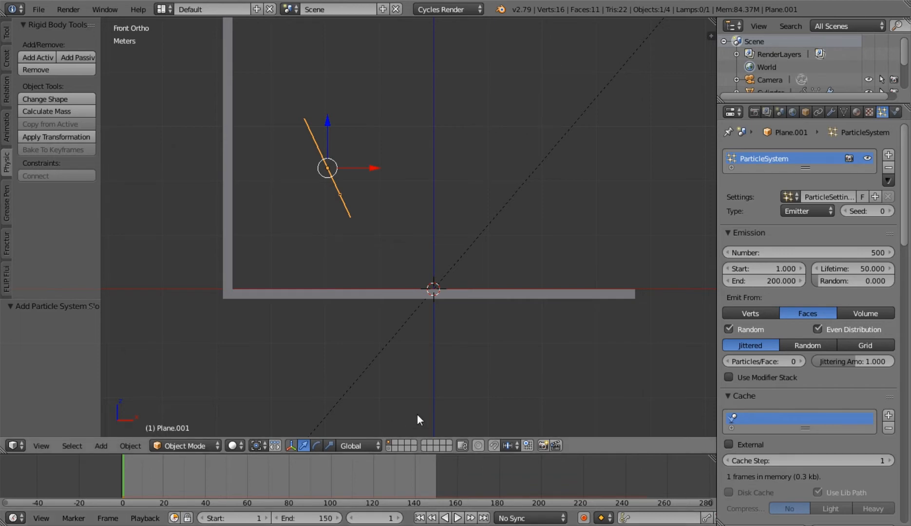
{"action": "mouse_move", "coordinate": [852, 272]}
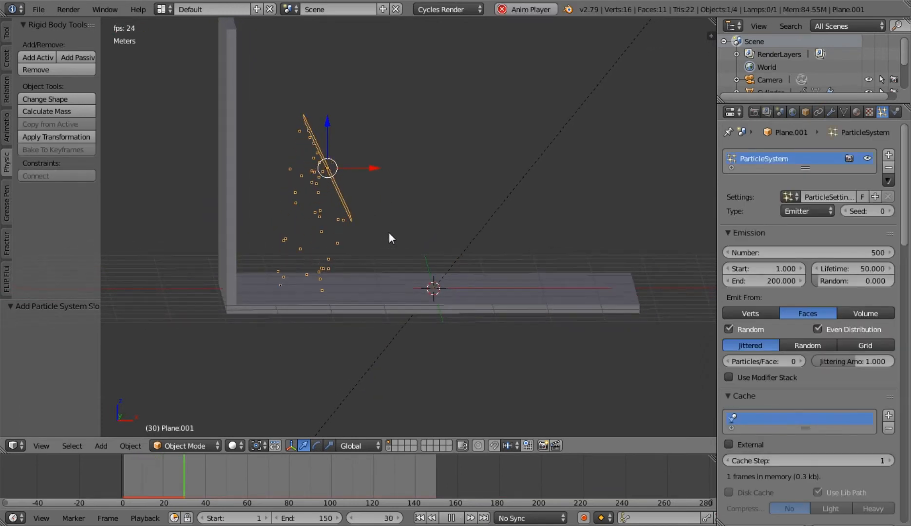
Change the emitter's Normal velocity so particles fall nearer the wall.
{"action": "left_click", "coordinate": [451, 518]}
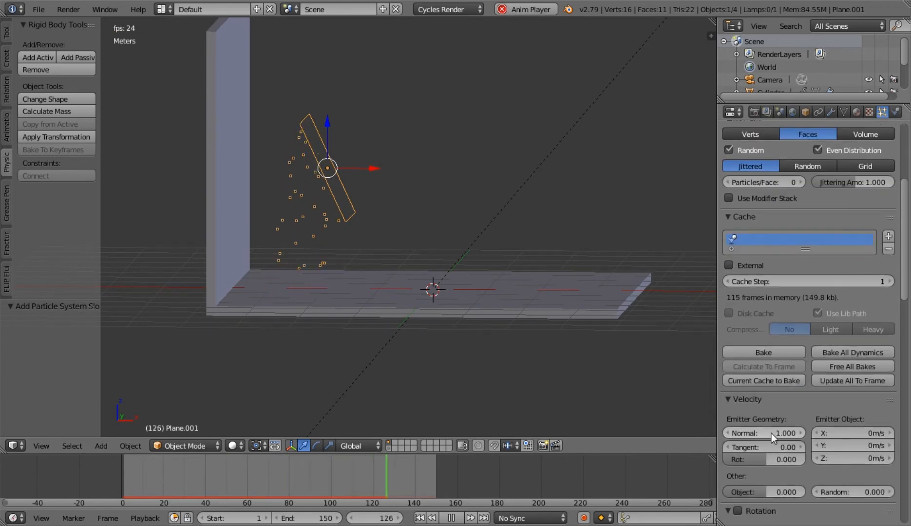
{"action": "left_click", "coordinate": [786, 433]}
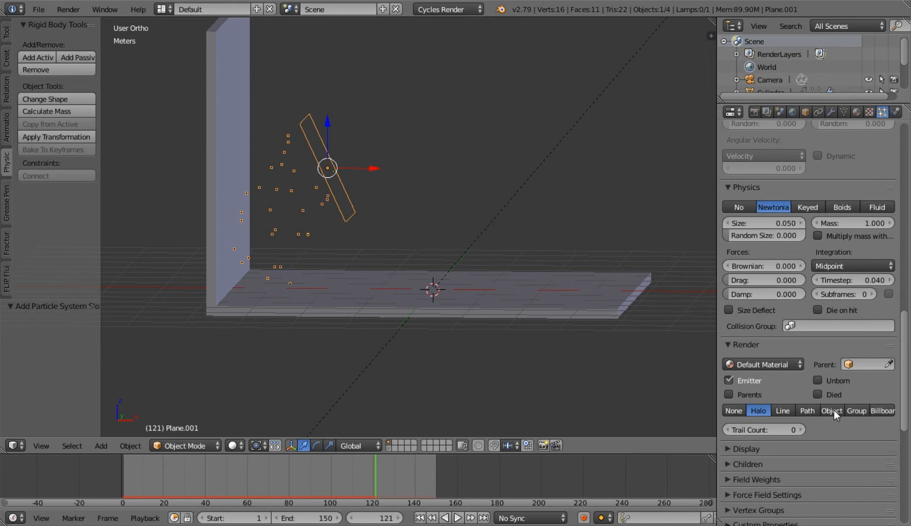
Render particles as Cylinder object copies and play the animation to watch them fall.
{"action": "left_click", "coordinate": [830, 410]}
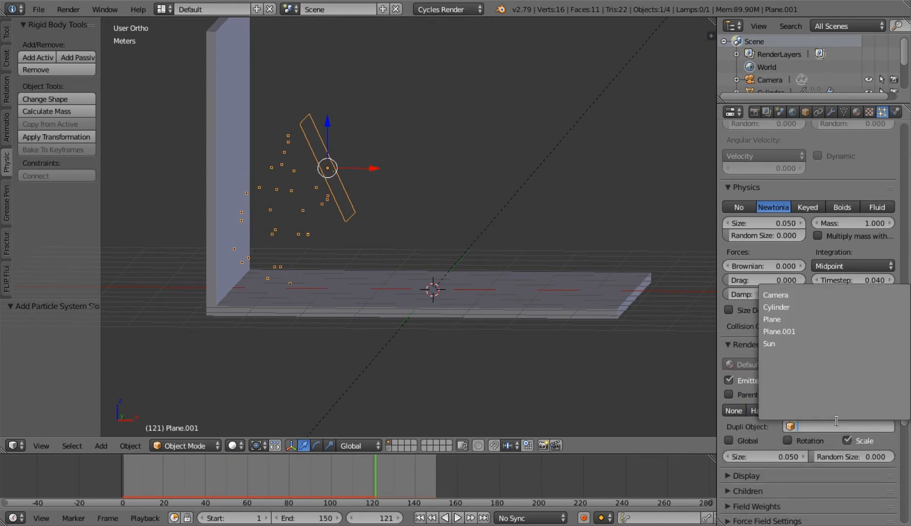
{"action": "left_click", "coordinate": [777, 308]}
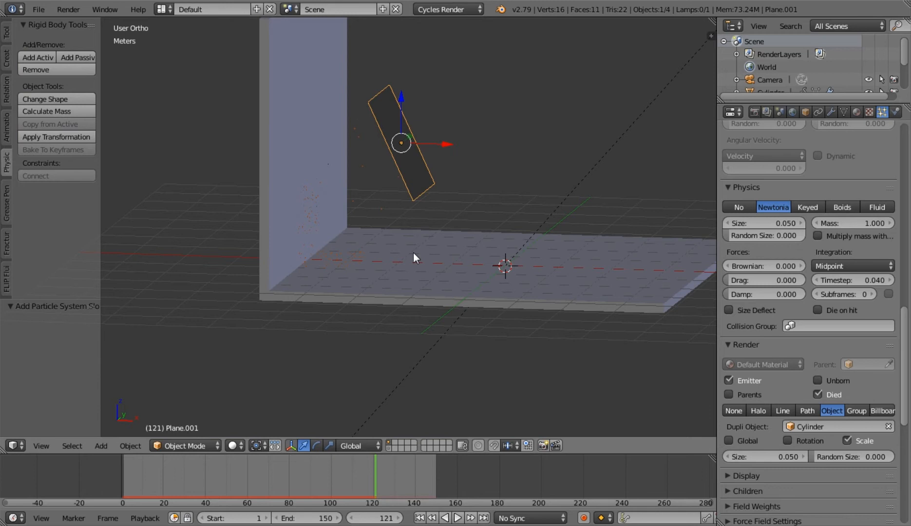
{"action": "left_click", "coordinate": [765, 456]}
{"action": "type", "text": "1.000"}
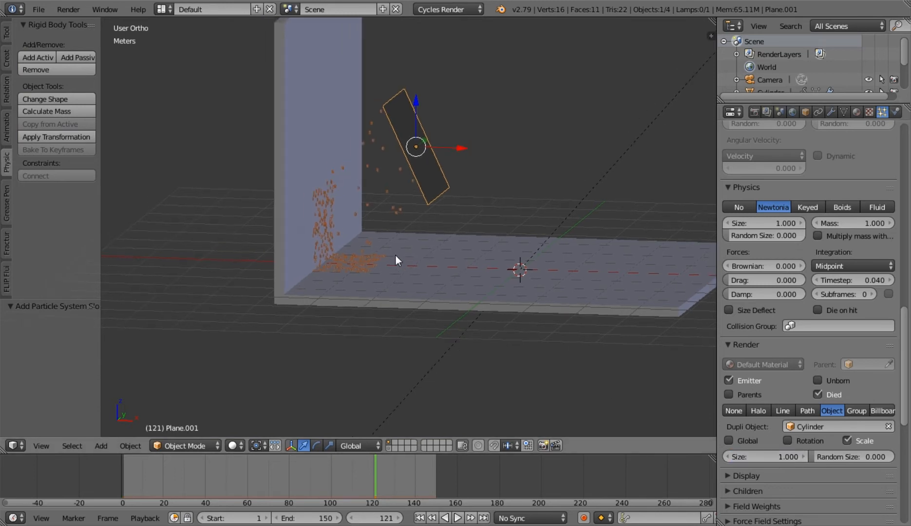
{"action": "left_click", "coordinate": [418, 517]}
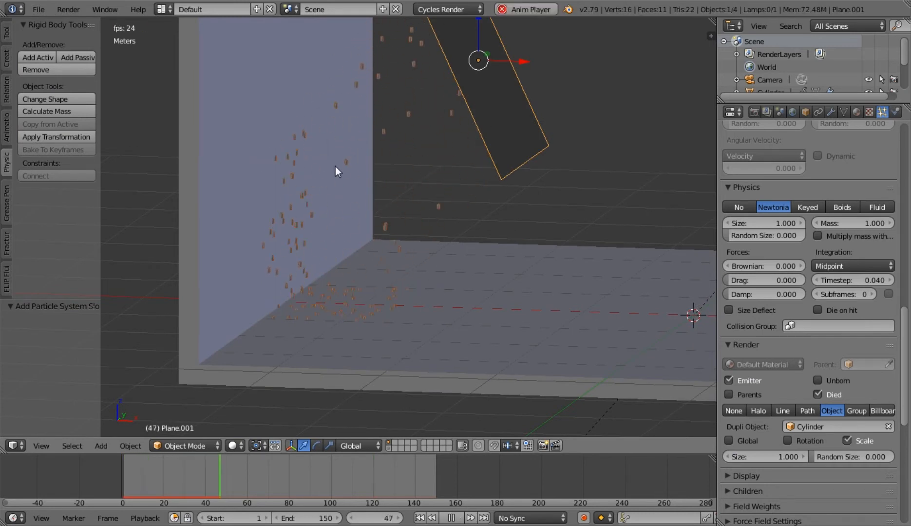
{"action": "left_click", "coordinate": [450, 517]}
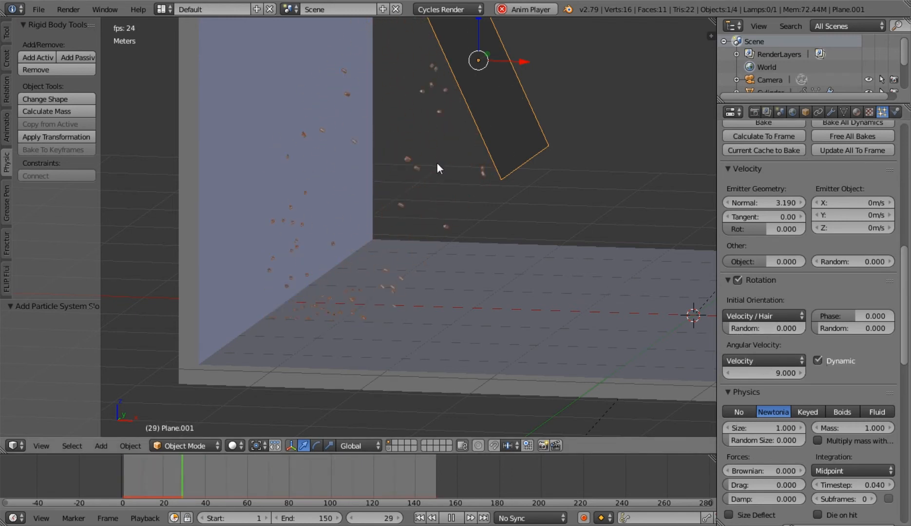
Replay the 150-frame animation of spinning cylinders striking the wall and piling at its base.
{"action": "left_click", "coordinate": [452, 518]}
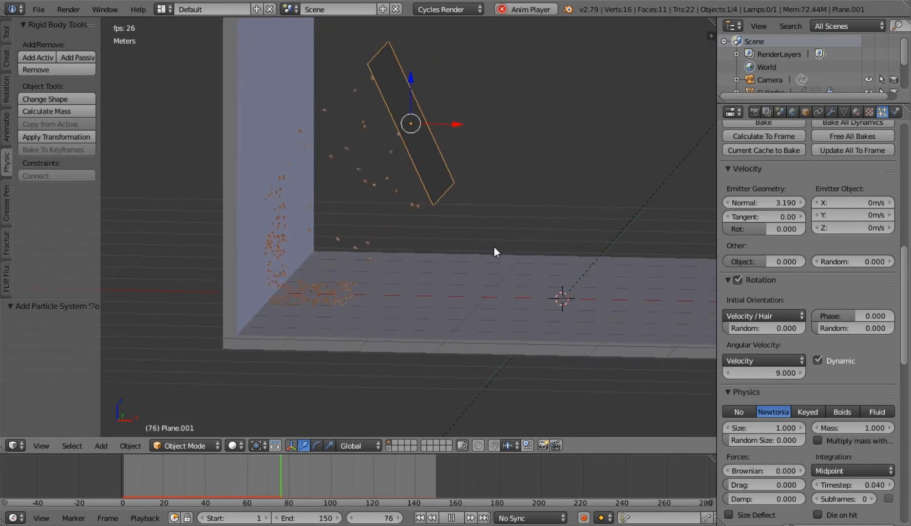
{"action": "left_click", "coordinate": [451, 518]}
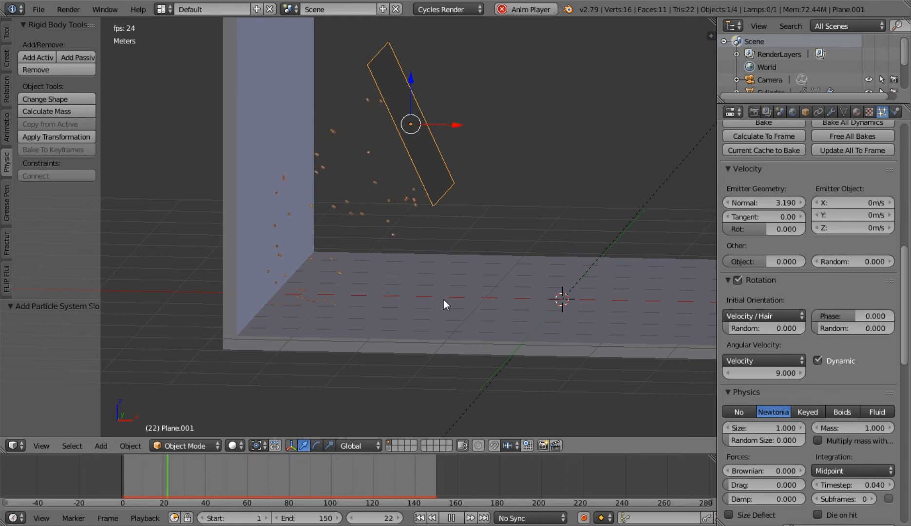
{"action": "left_click", "coordinate": [451, 521]}
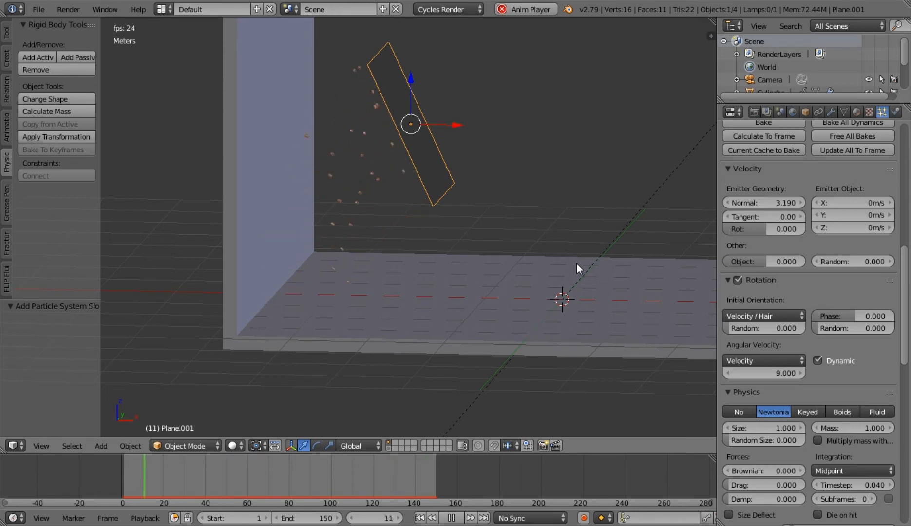
{"action": "left_click", "coordinate": [451, 521]}
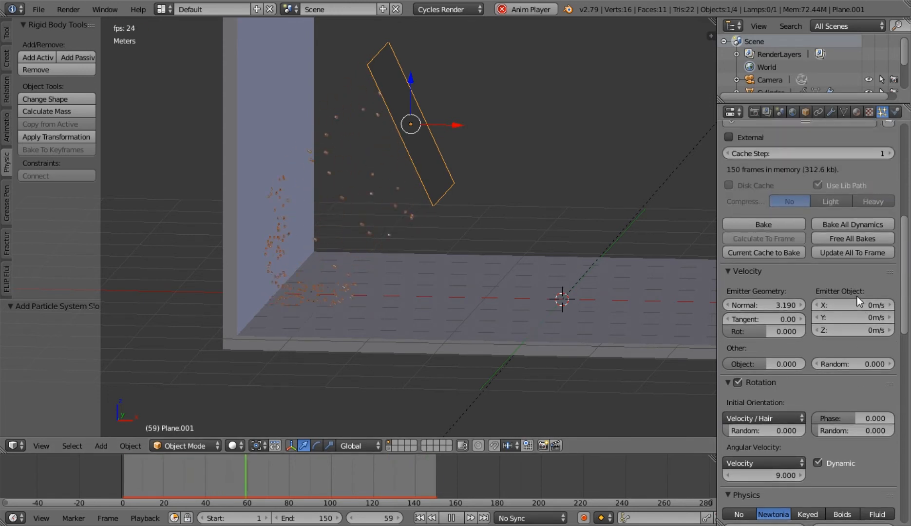
Return to frame 1 and bake the particle simulation into its cache.
{"action": "left_click", "coordinate": [420, 518]}
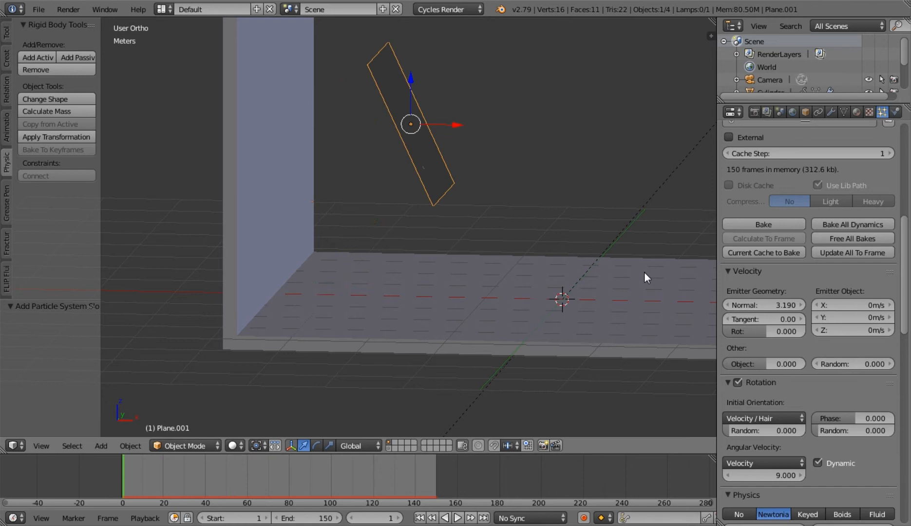
{"action": "mouse_move", "coordinate": [867, 248]}
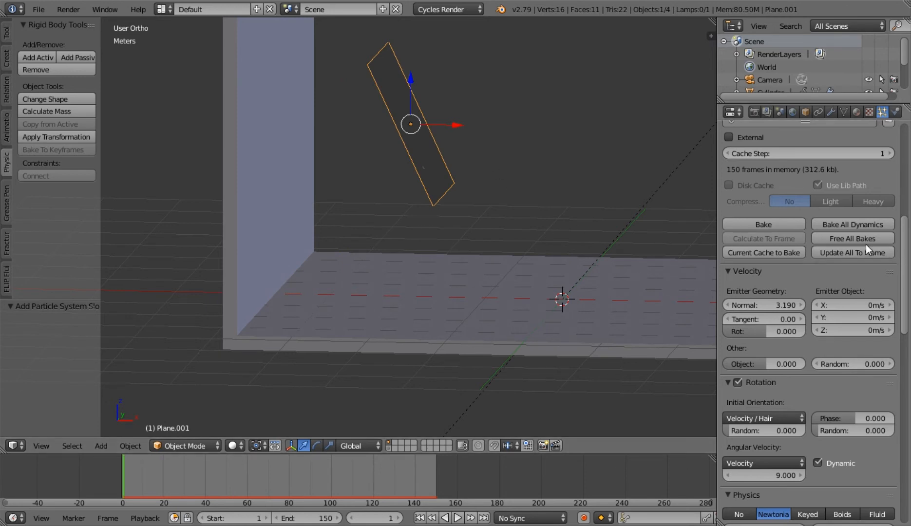
{"action": "mouse_move", "coordinate": [852, 224]}
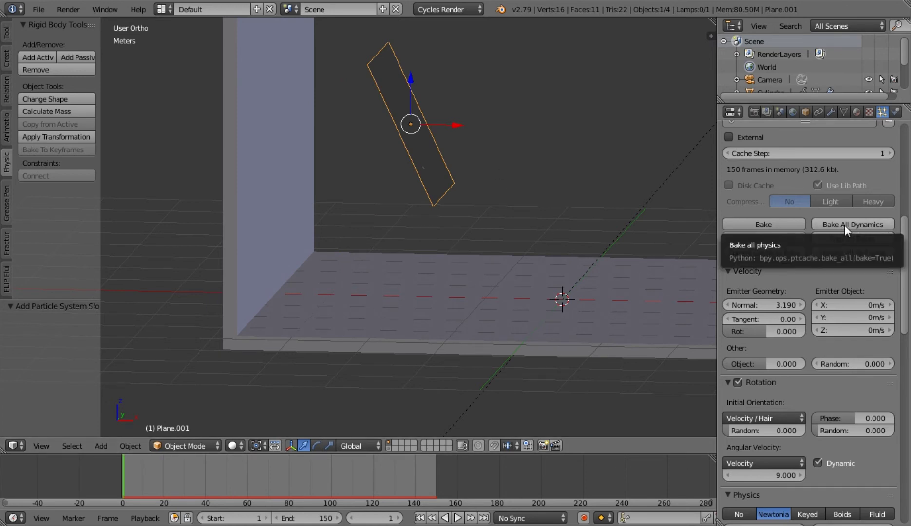
{"action": "left_click", "coordinate": [852, 224]}
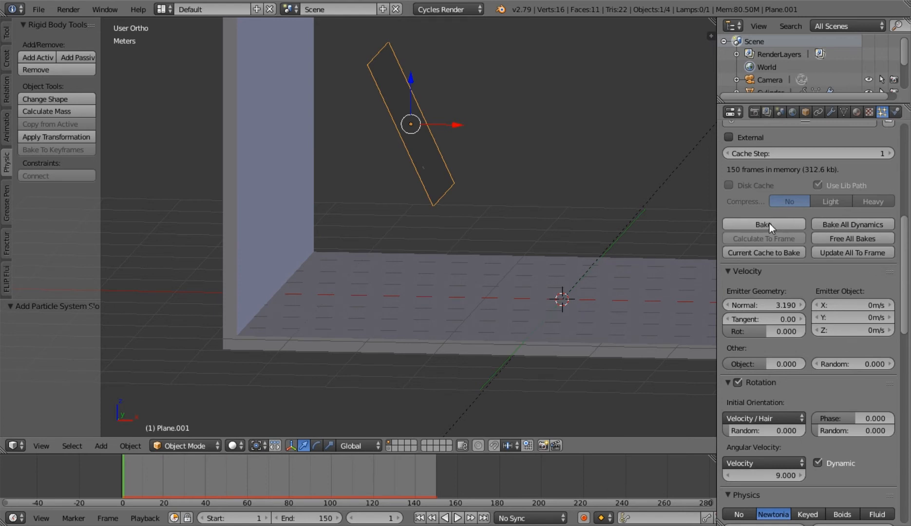
{"action": "mouse_move", "coordinate": [752, 218]}
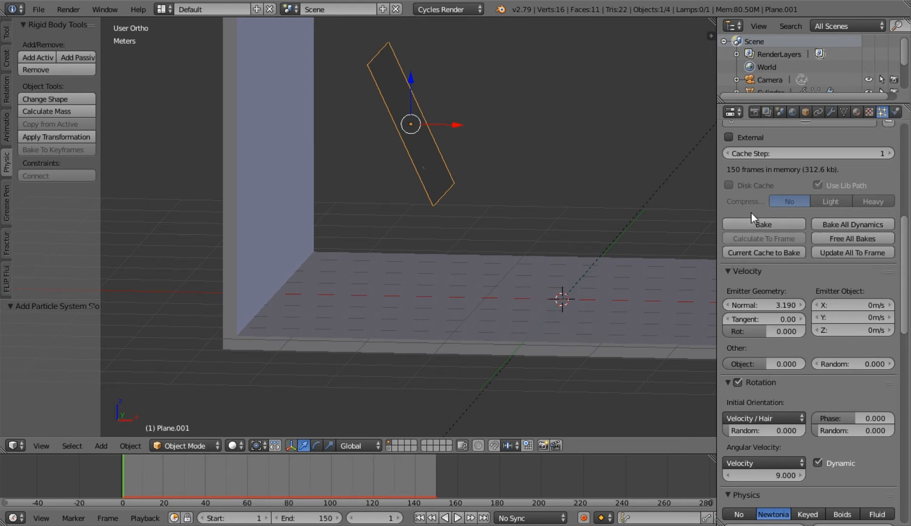
{"action": "mouse_move", "coordinate": [843, 237]}
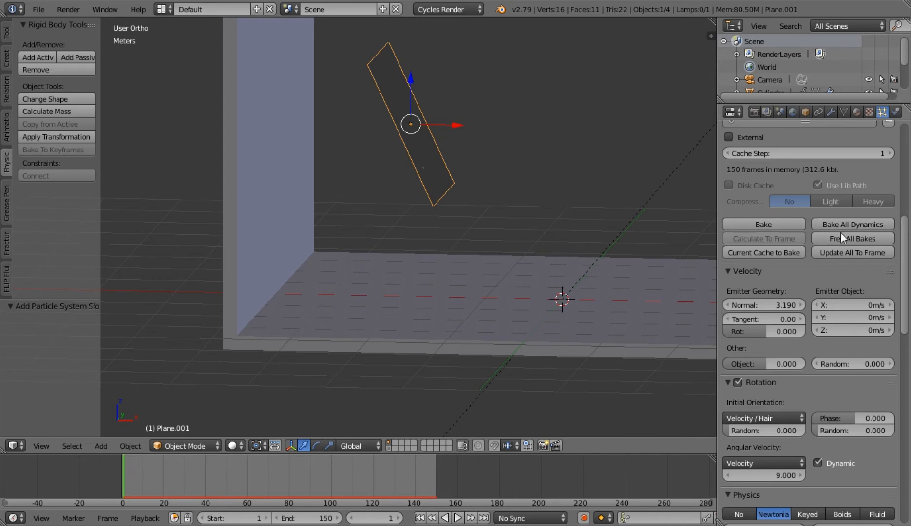
{"action": "mouse_move", "coordinate": [779, 283]}
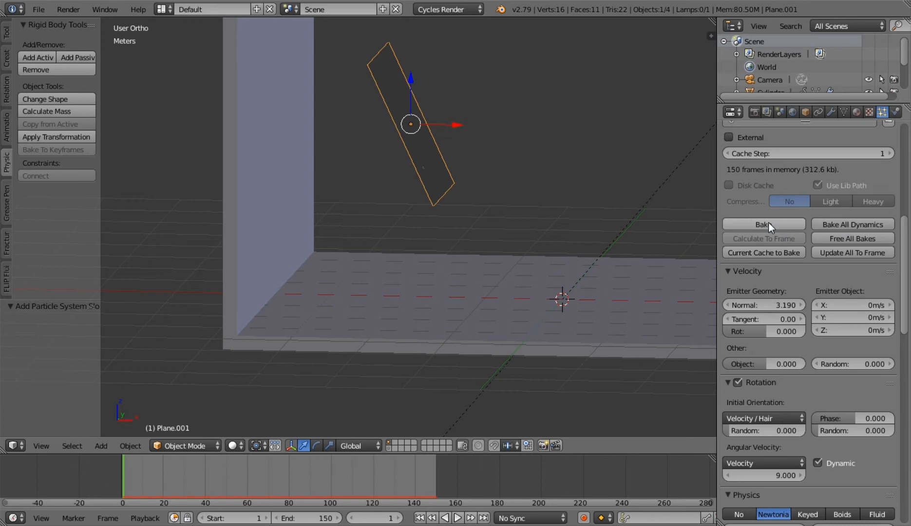
{"action": "left_click", "coordinate": [763, 224]}
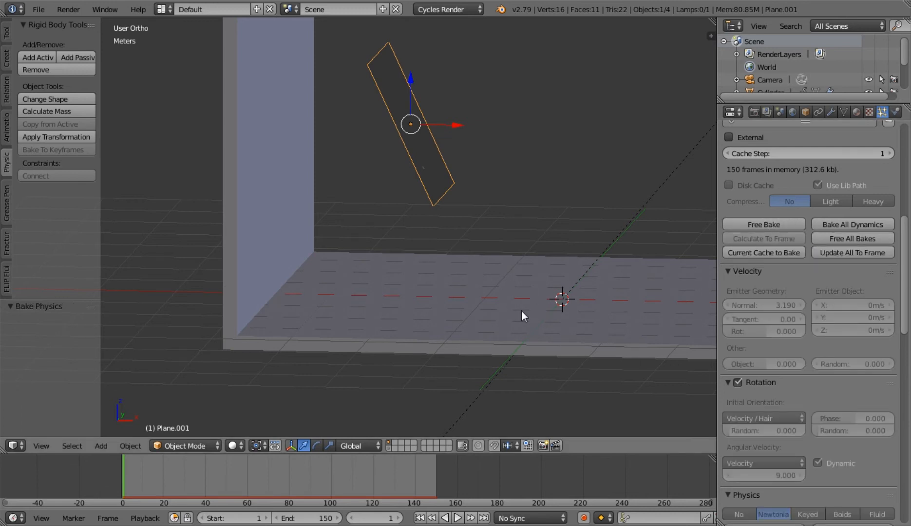
{"action": "left_click", "coordinate": [457, 517]}
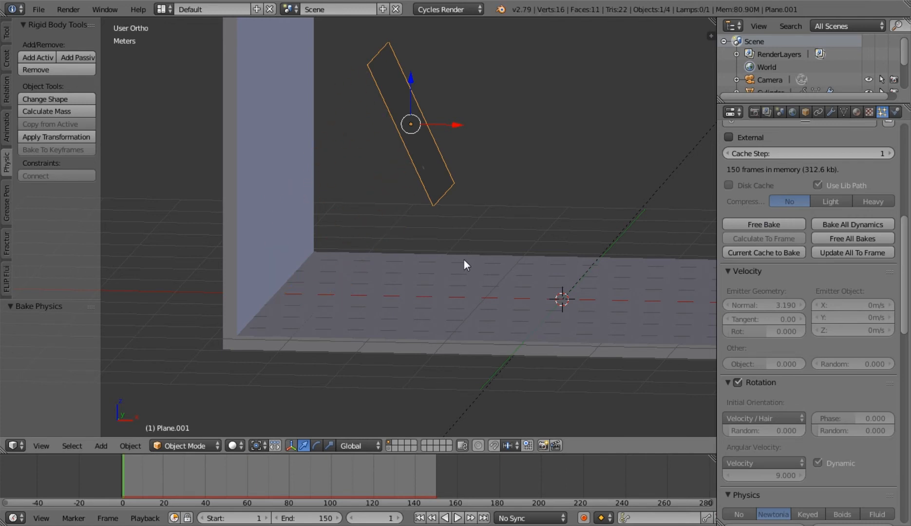
{"action": "scroll", "scroll_direction": "down", "scroll_amount": 3}
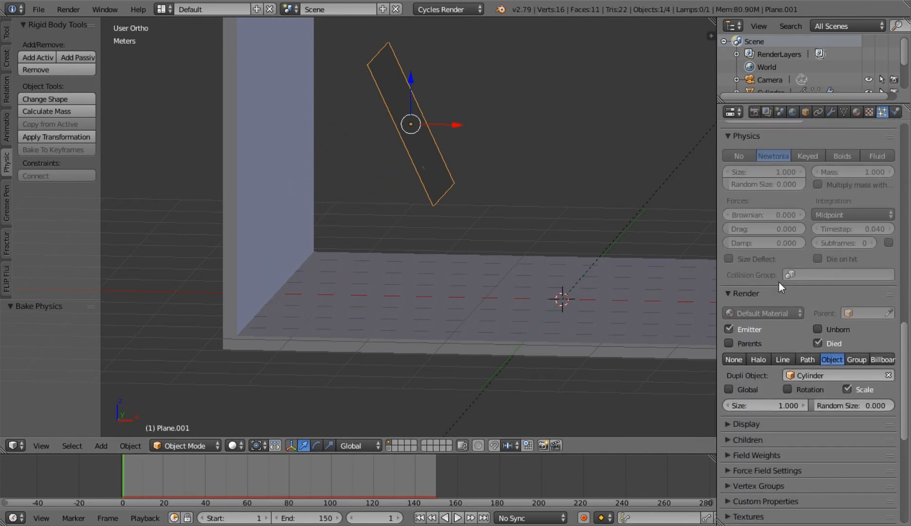
Scroll the particle properties and expand the Instantiate panel for the baked cylinder particles.
{"action": "scroll", "scroll_direction": "down", "scroll_amount": 3}
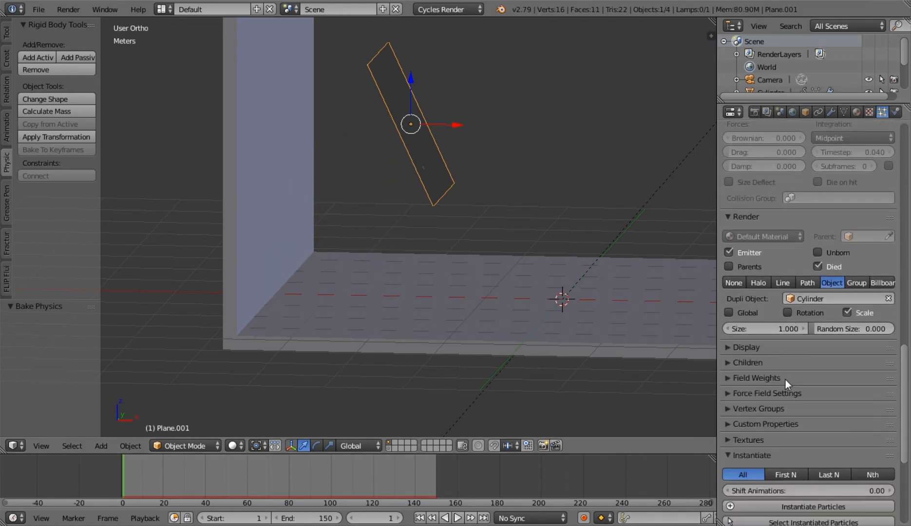
{"action": "scroll", "scroll_direction": "down", "scroll_amount": 3}
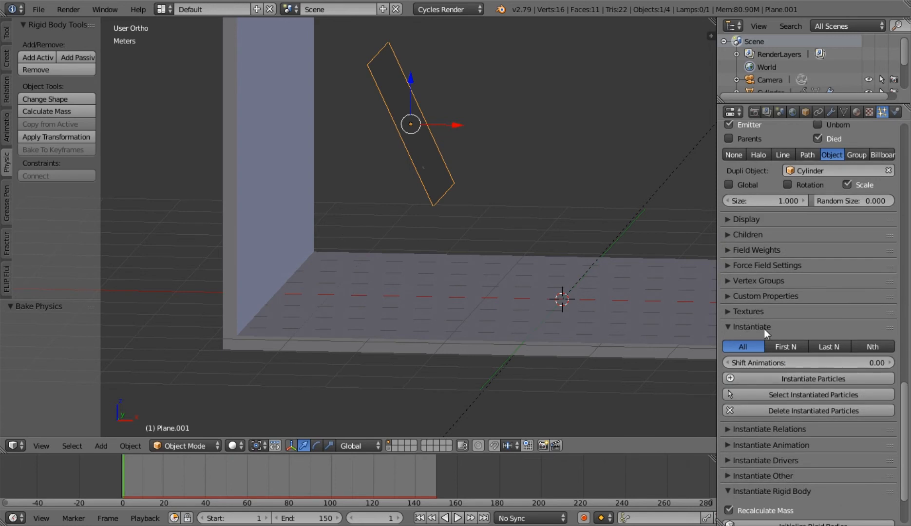
{"action": "left_click", "coordinate": [750, 326]}
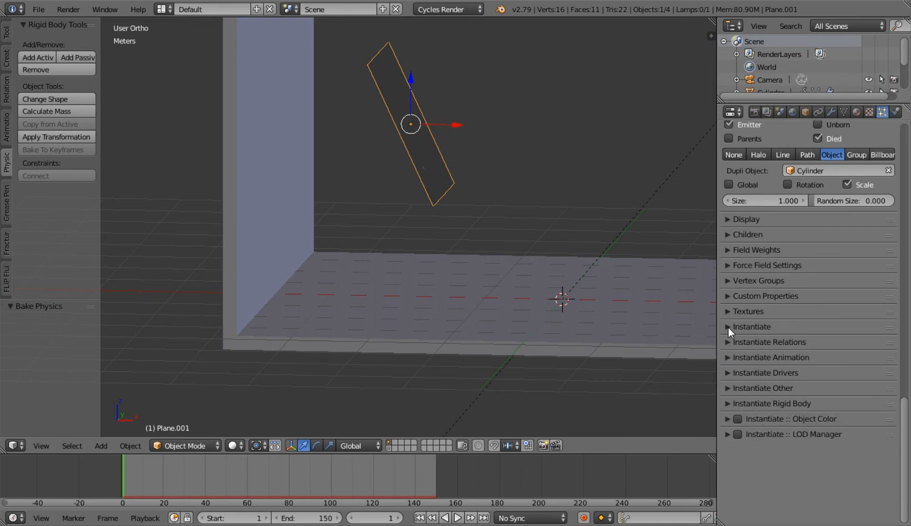
{"action": "left_click", "coordinate": [751, 326]}
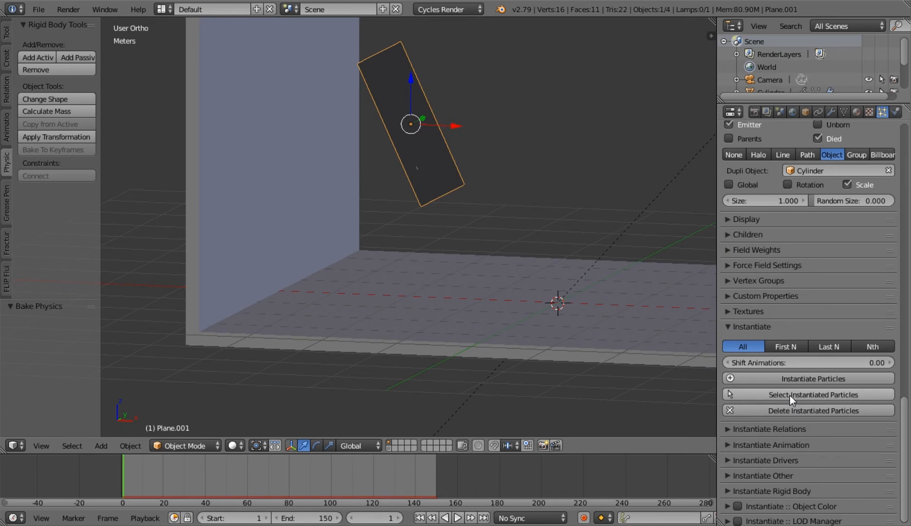
{"action": "mouse_move", "coordinate": [812, 394]}
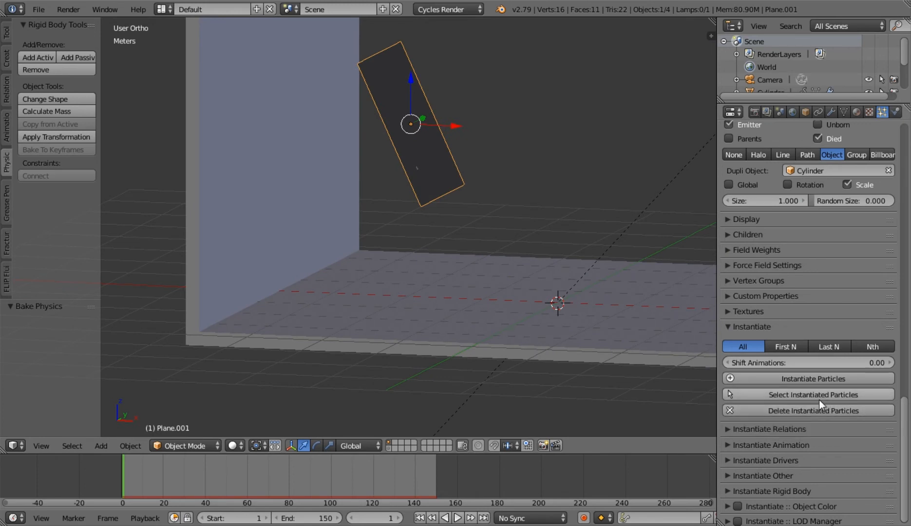
{"action": "mouse_move", "coordinate": [801, 410]}
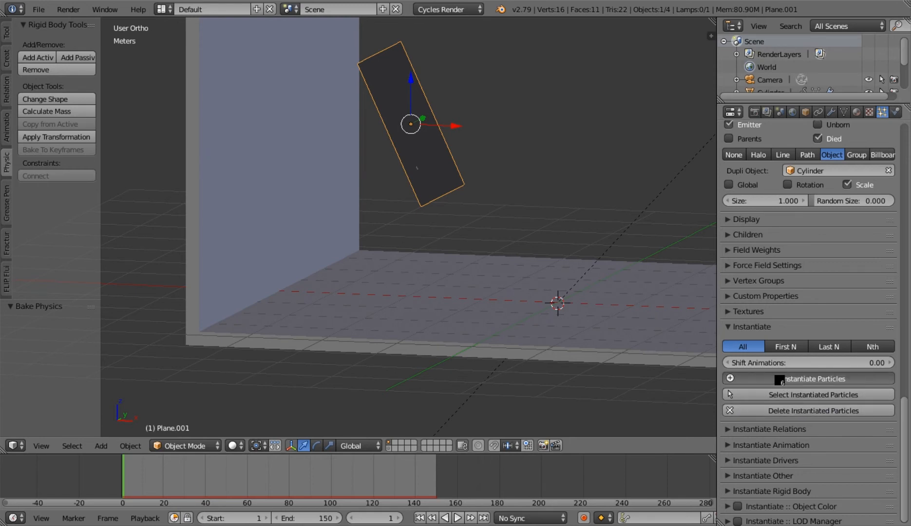
{"action": "mouse_move", "coordinate": [776, 280]}
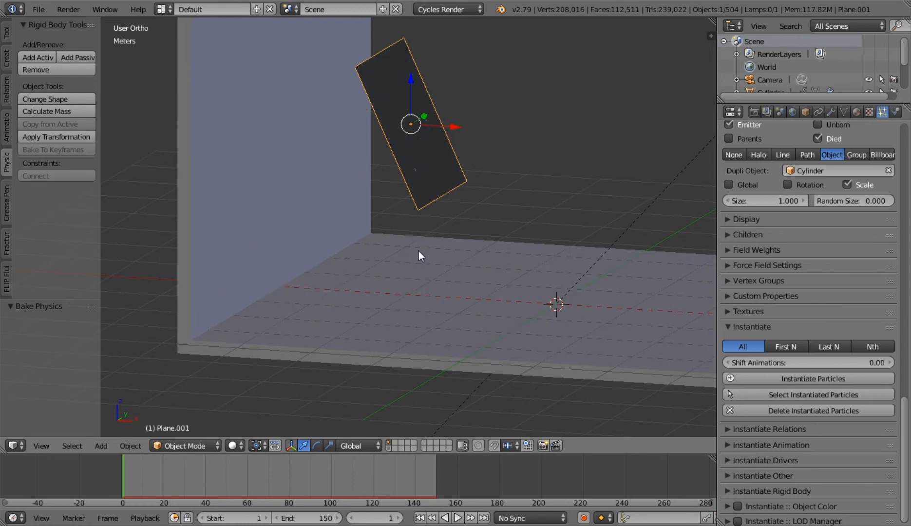
Select one of the newly instantiated particle objects, then reselect the emitter plane.
{"action": "left_click", "coordinate": [457, 518]}
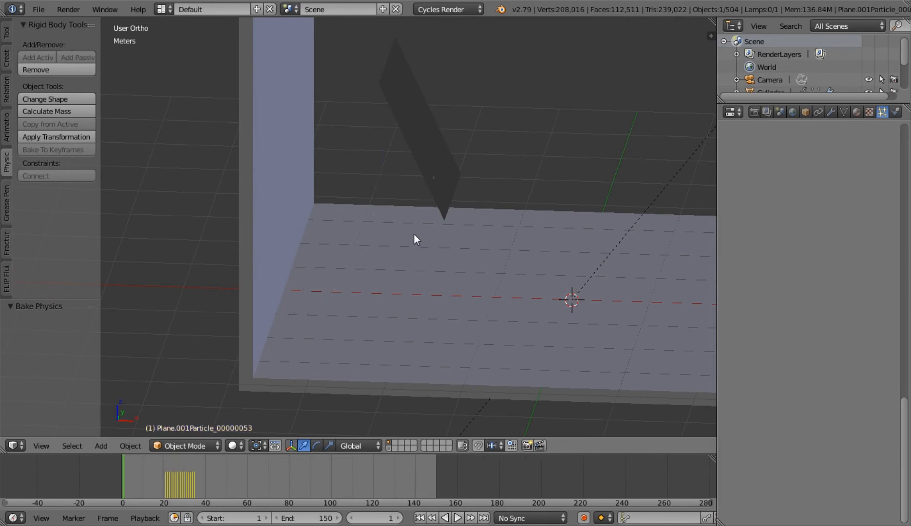
{"action": "left_click", "coordinate": [457, 518]}
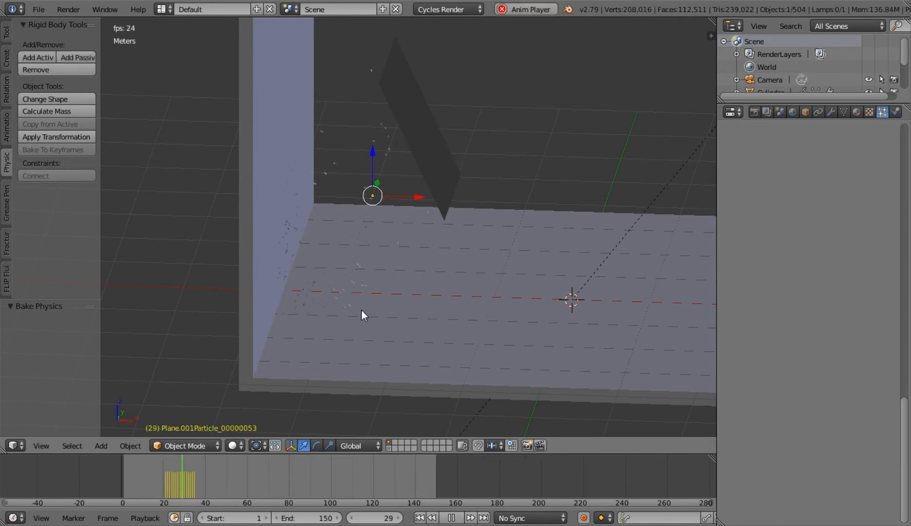
{"action": "left_click", "coordinate": [457, 517]}
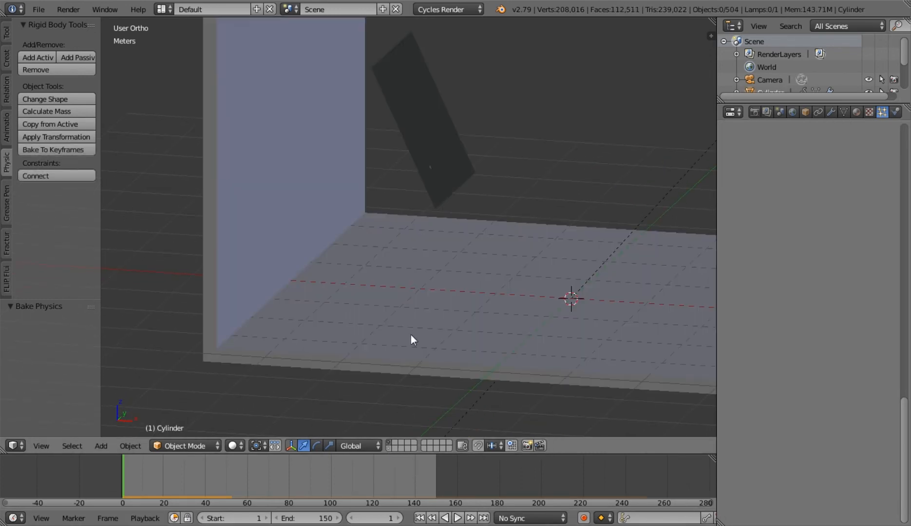
{"action": "left_click", "coordinate": [420, 116]}
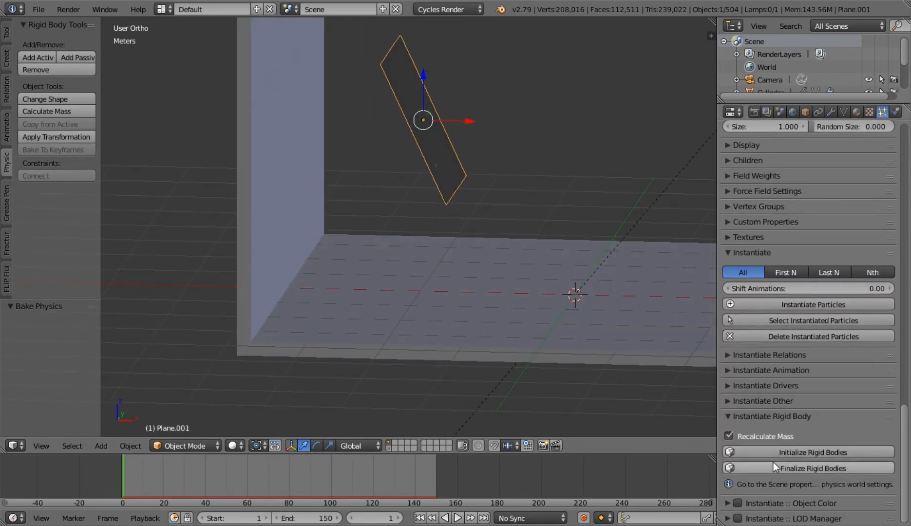
Initialize the 500 instantiated cylinders as rigid bodies and preview them falling to the floor.
{"action": "left_click", "coordinate": [812, 452]}
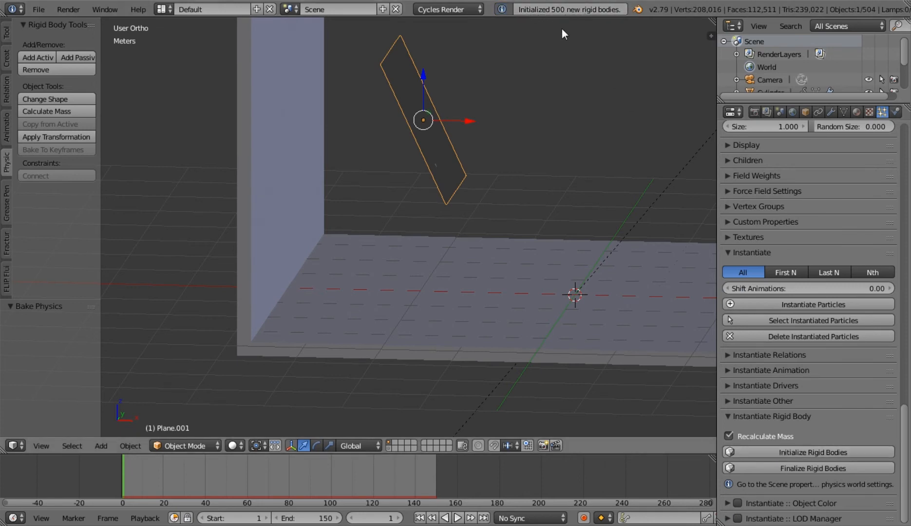
{"action": "left_click", "coordinate": [457, 517]}
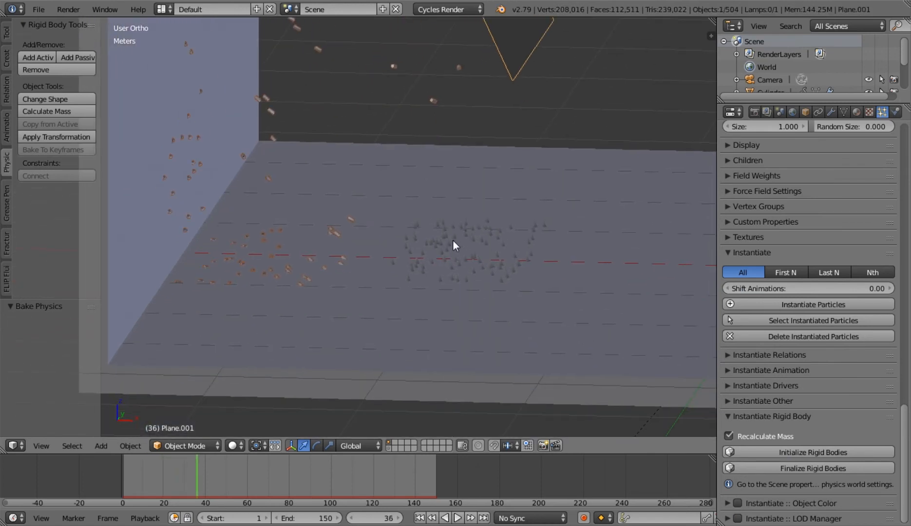
{"action": "left_click", "coordinate": [814, 304]}
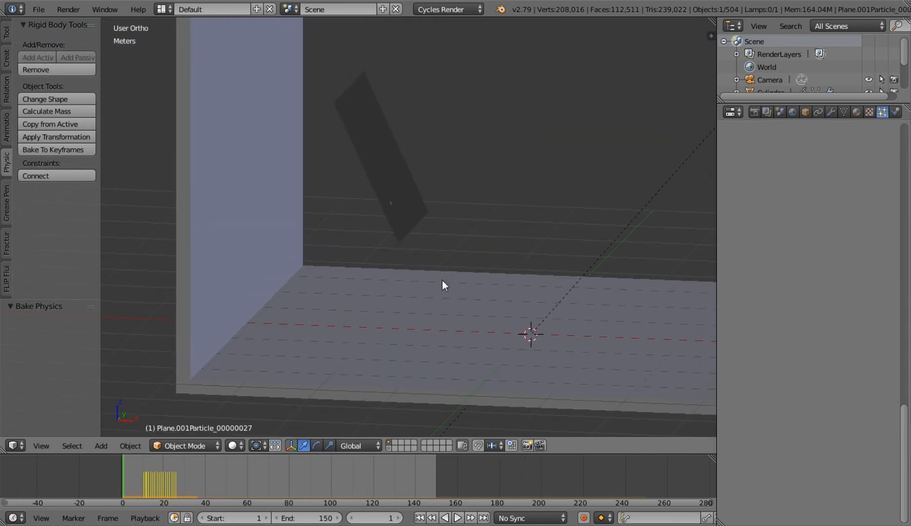
{"action": "mouse_move", "coordinate": [759, 231]}
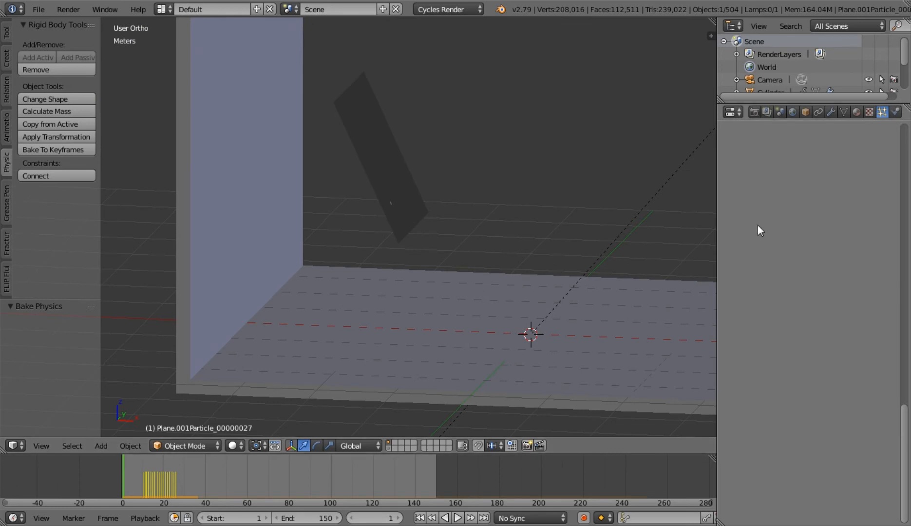
{"action": "left_click", "coordinate": [384, 157]}
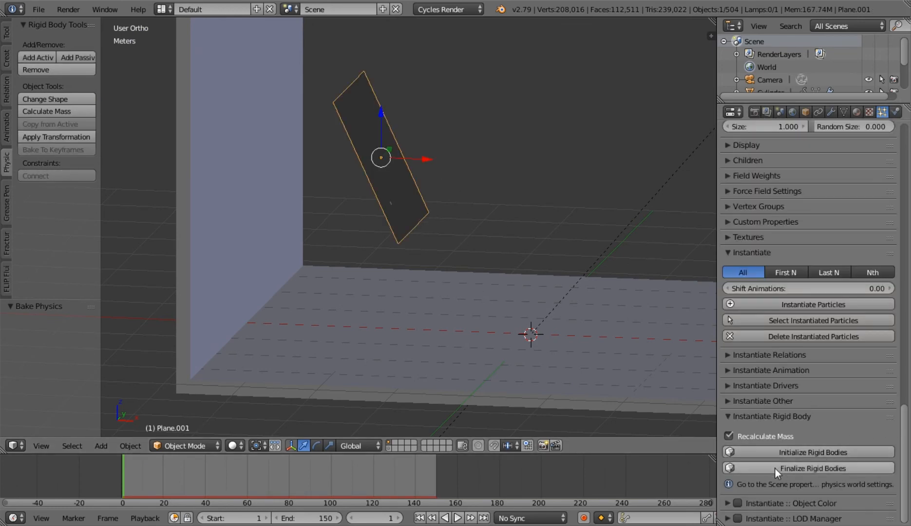
Finalize the particle rigid bodies, replay the drop and select the floor plane.
{"action": "left_click", "coordinate": [812, 467]}
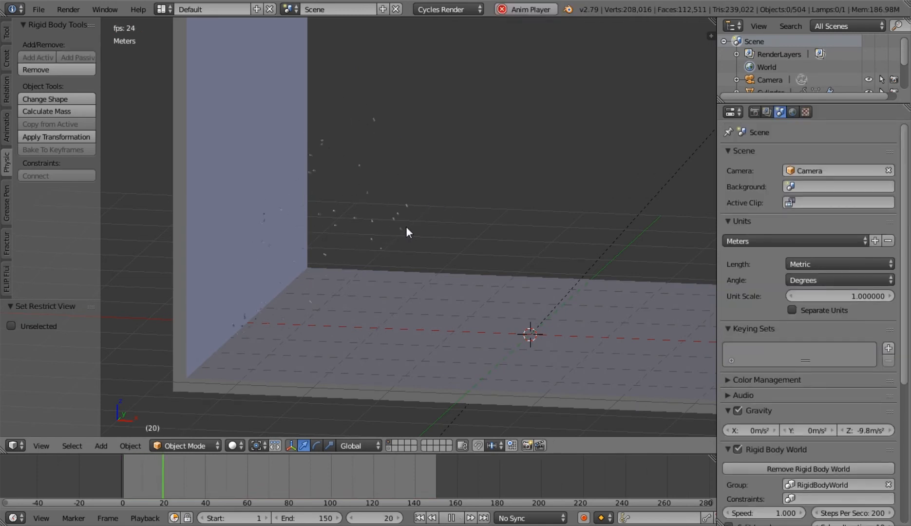
{"action": "left_click", "coordinate": [451, 517]}
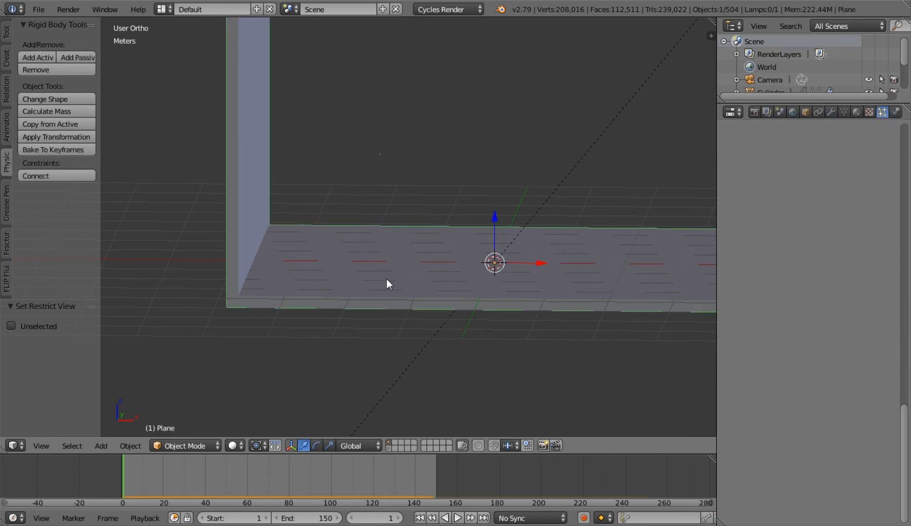
Show the Scene's Rigid Body World settings with 200 steps per second and 10 solver iterations.
{"action": "left_click", "coordinate": [780, 112]}
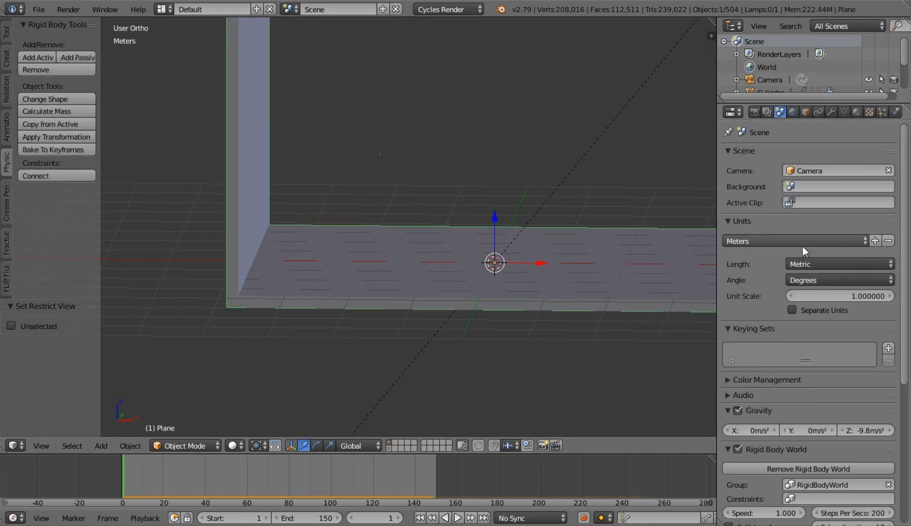
{"action": "scroll", "scroll_direction": "down", "scroll_amount": 3}
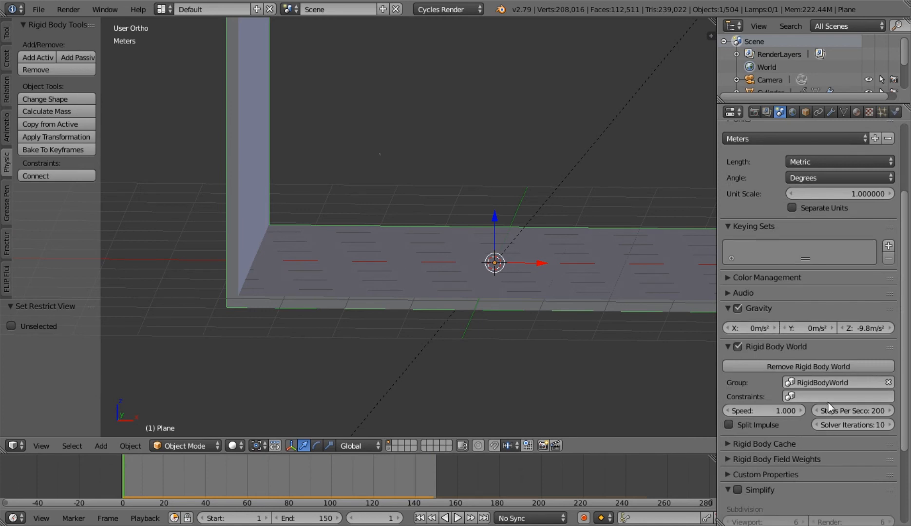
{"action": "scroll", "scroll_direction": "down", "scroll_amount": 3}
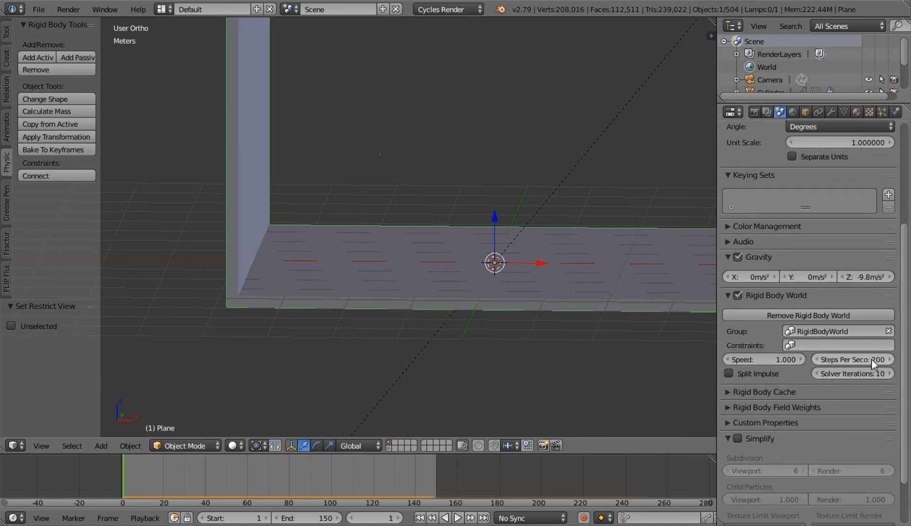
{"action": "mouse_move", "coordinate": [857, 359]}
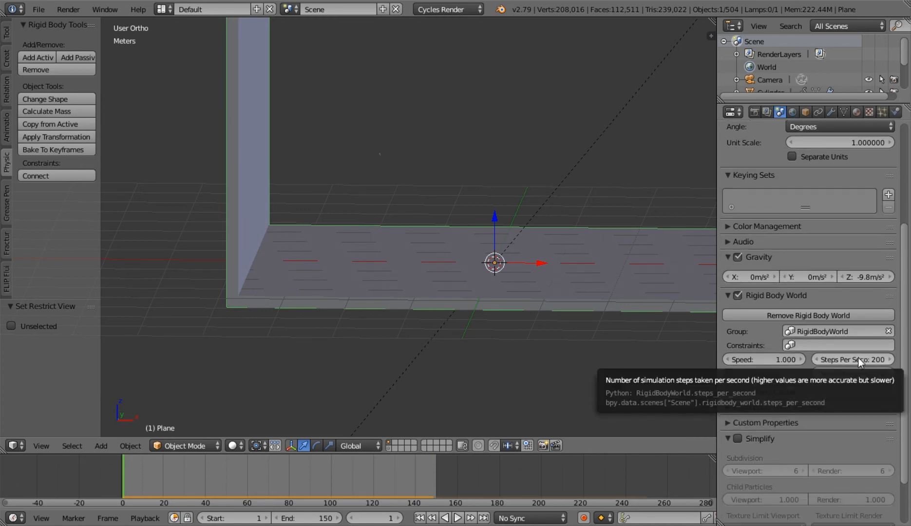
{"action": "mouse_move", "coordinate": [551, 240]}
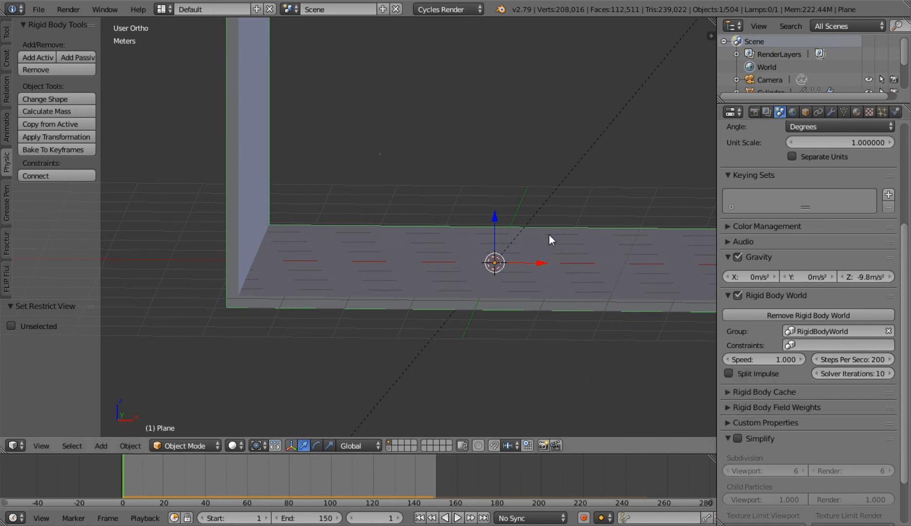
{"action": "mouse_move", "coordinate": [308, 152]}
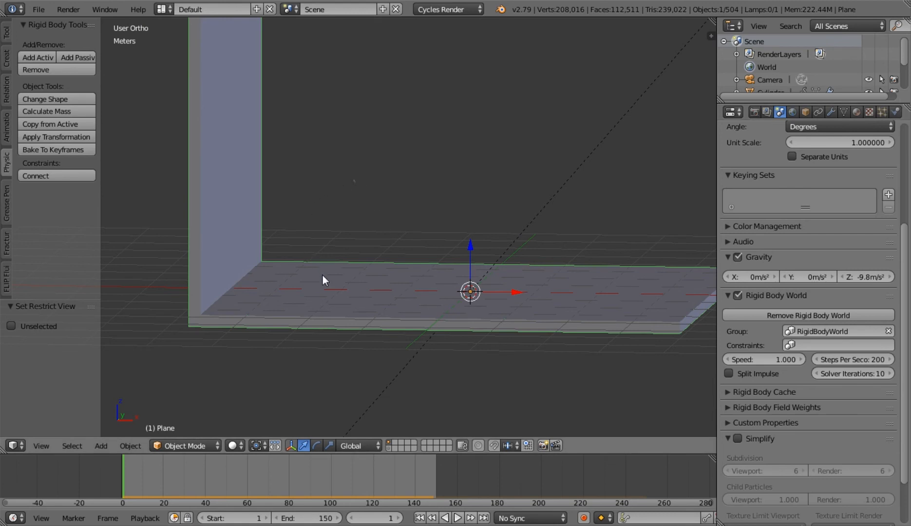
{"action": "mouse_move", "coordinate": [301, 250]}
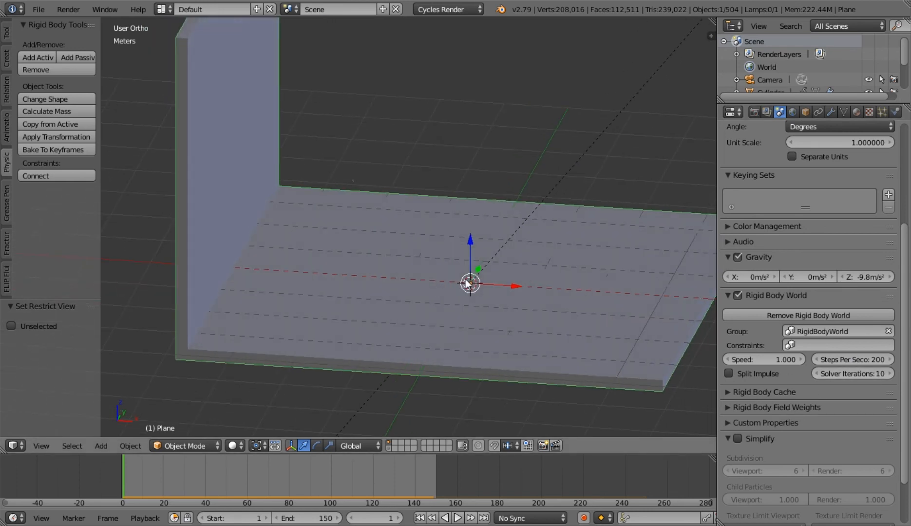
{"action": "mouse_move", "coordinate": [456, 258]}
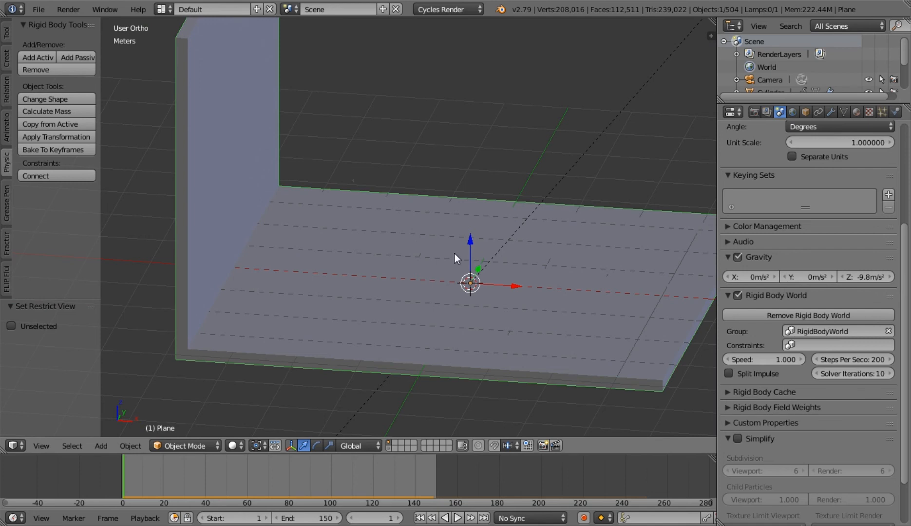
{"action": "mouse_move", "coordinate": [508, 228]}
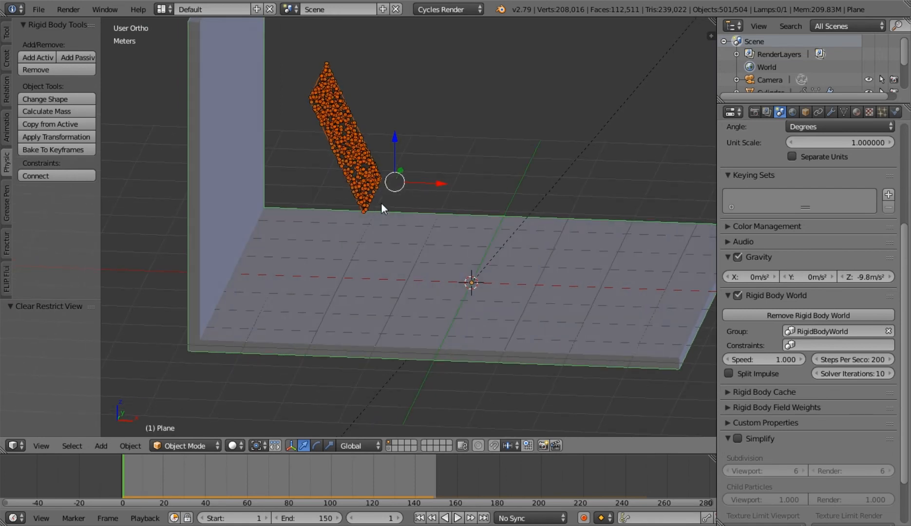
Move the emitter plane and its 500 cylinders to an empty layer, leaving floor and wall visible.
{"action": "key", "text": "m"}
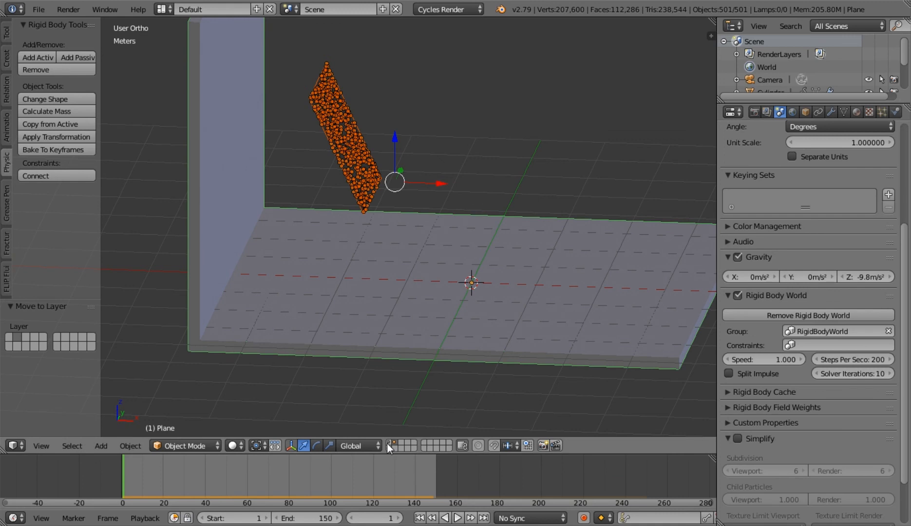
{"action": "left_click", "coordinate": [414, 355]}
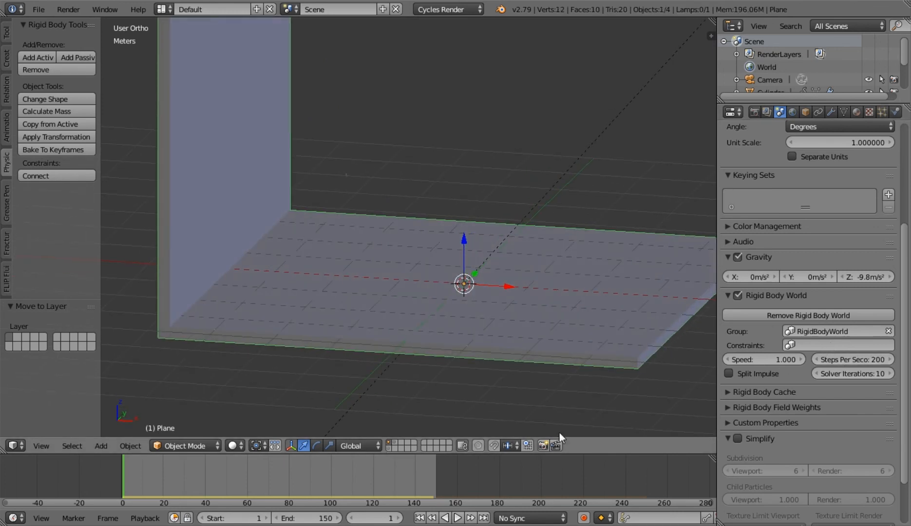
{"action": "mouse_move", "coordinate": [600, 301]}
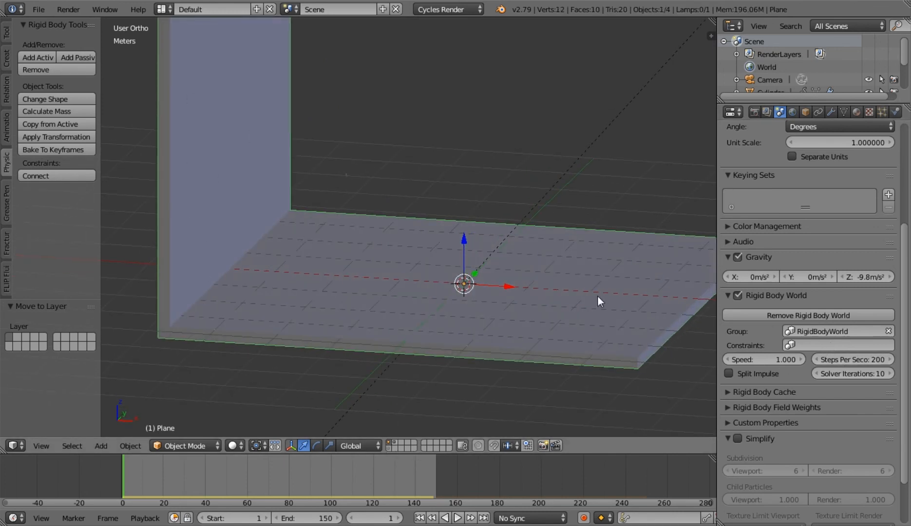
{"action": "mouse_move", "coordinate": [432, 307]}
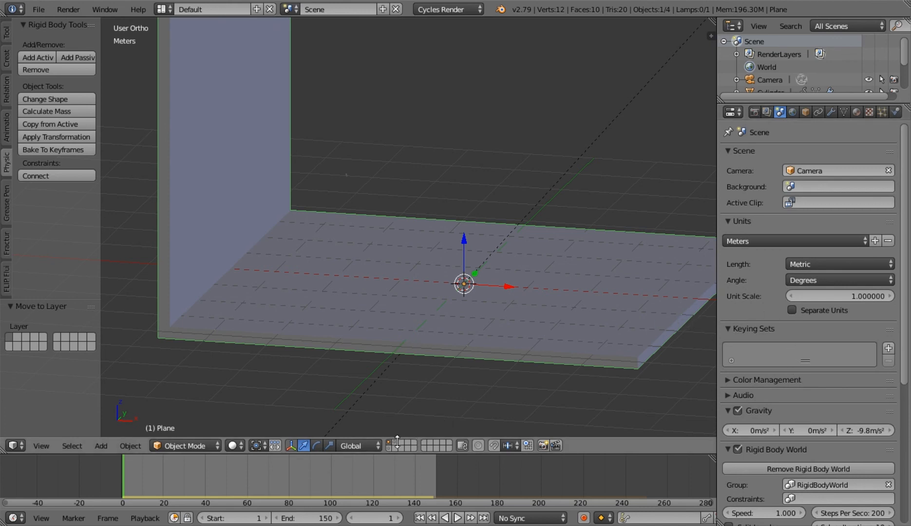
{"action": "scroll", "scroll_direction": "down", "scroll_amount": 3}
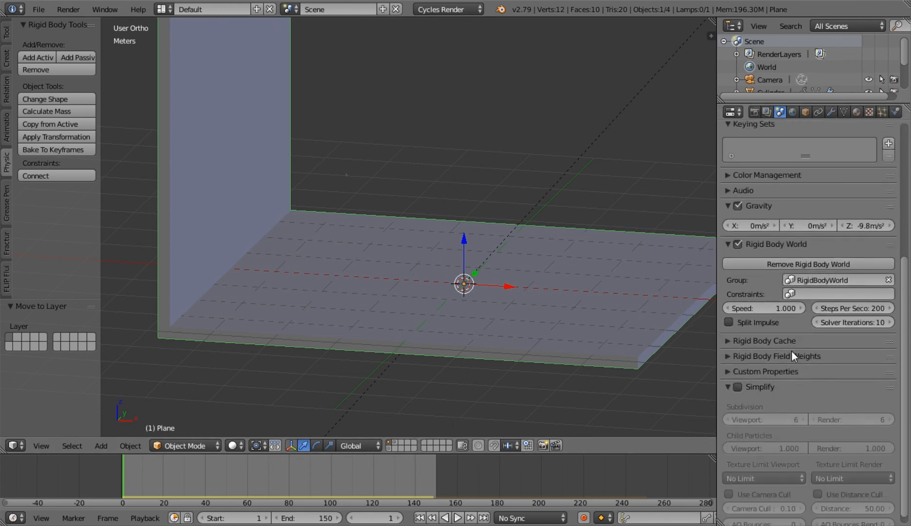
{"action": "mouse_move", "coordinate": [802, 365]}
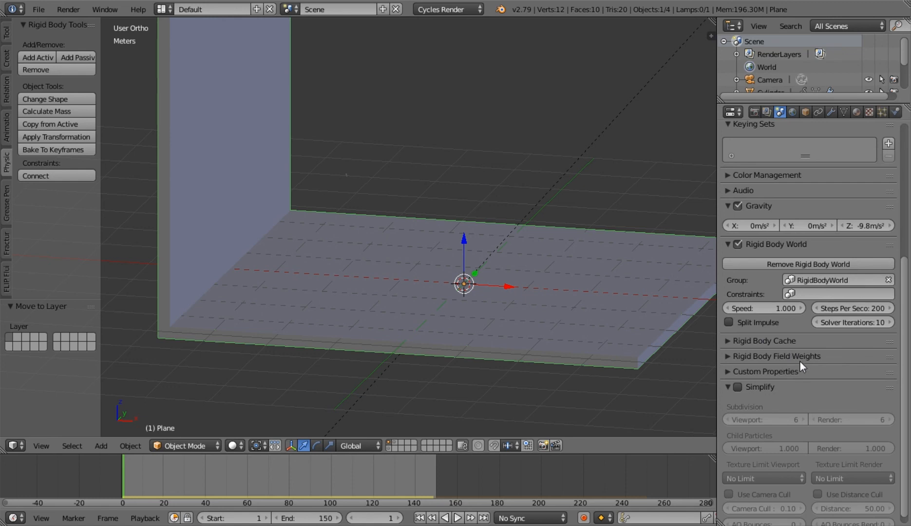